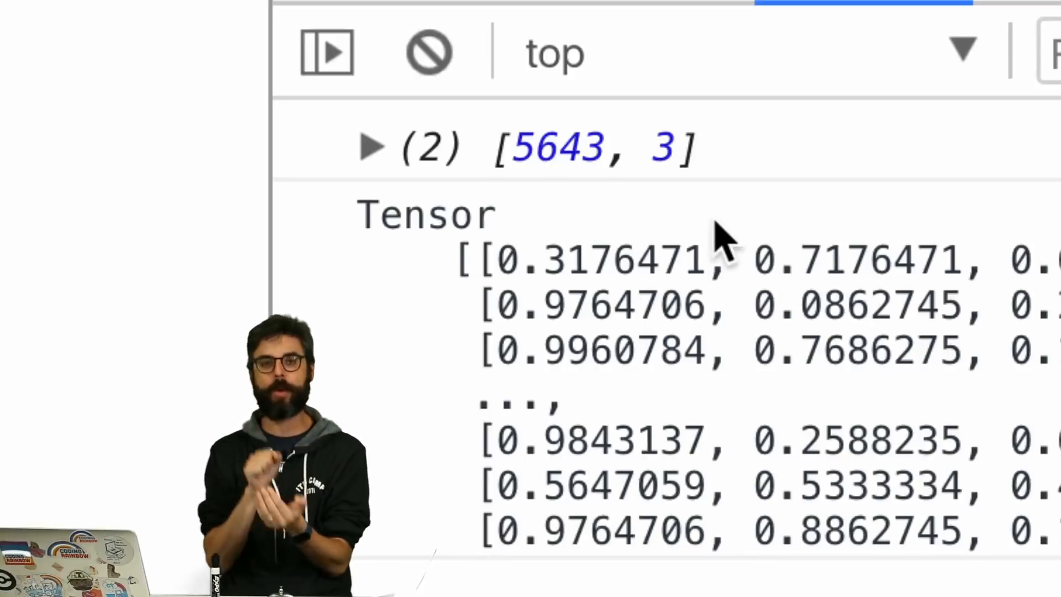
{"action": "mouse_move", "coordinate": [589, 223]}
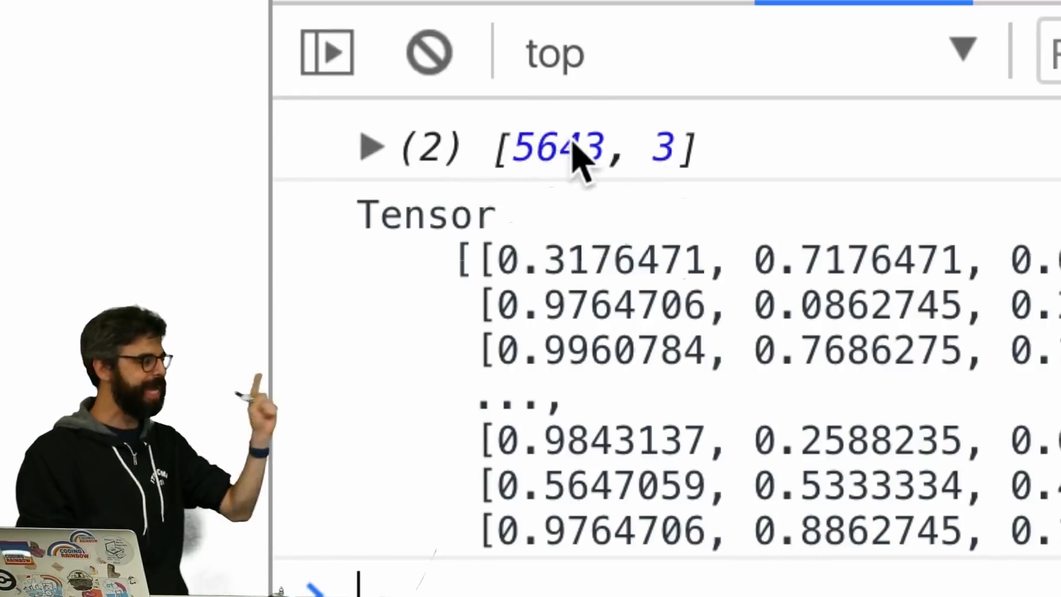
{"action": "mouse_move", "coordinate": [741, 203]}
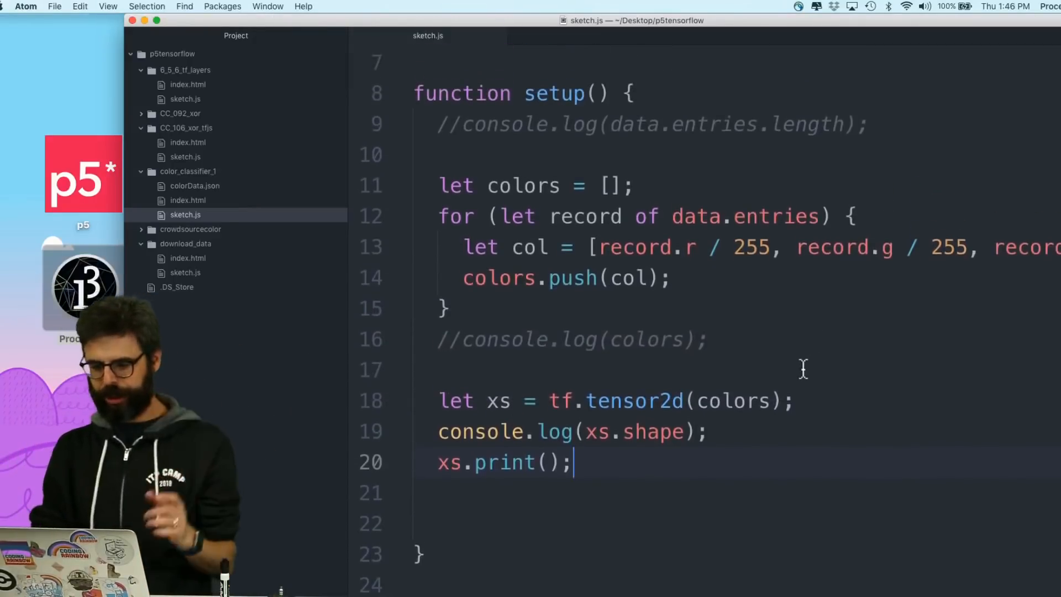
Declare let labels = [] and push each record.label into it inside the loop
{"action": "key", "text": "Return"}
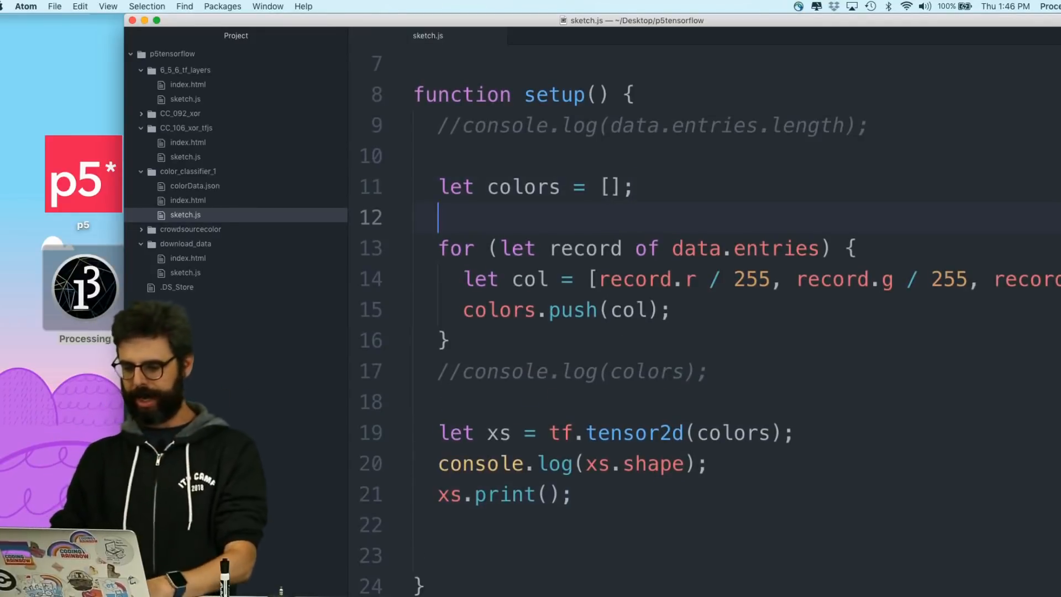
{"action": "type", "text": "let labels"}
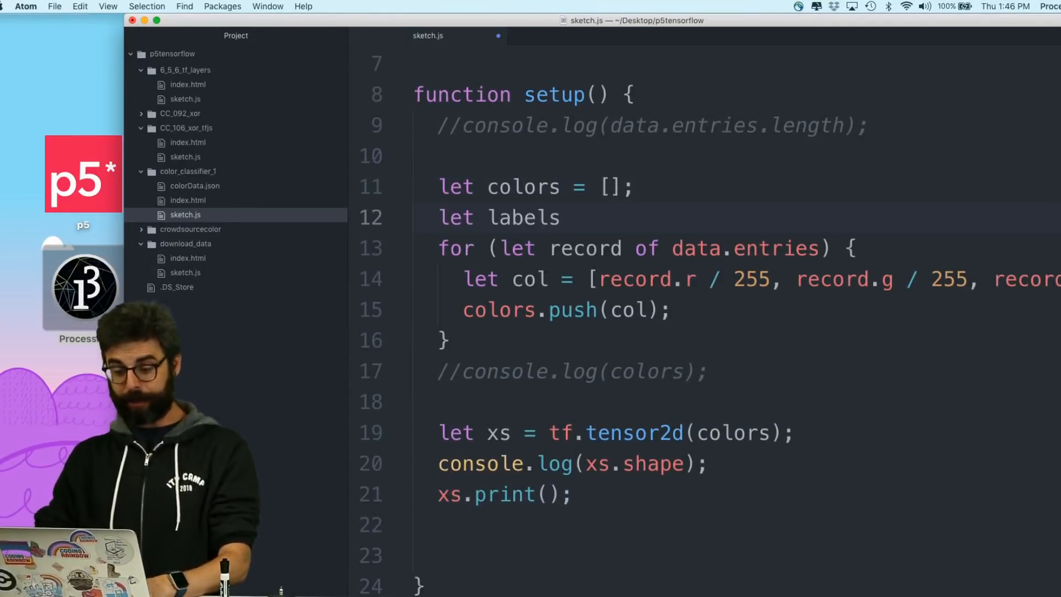
{"action": "type", "text": "= [];"}
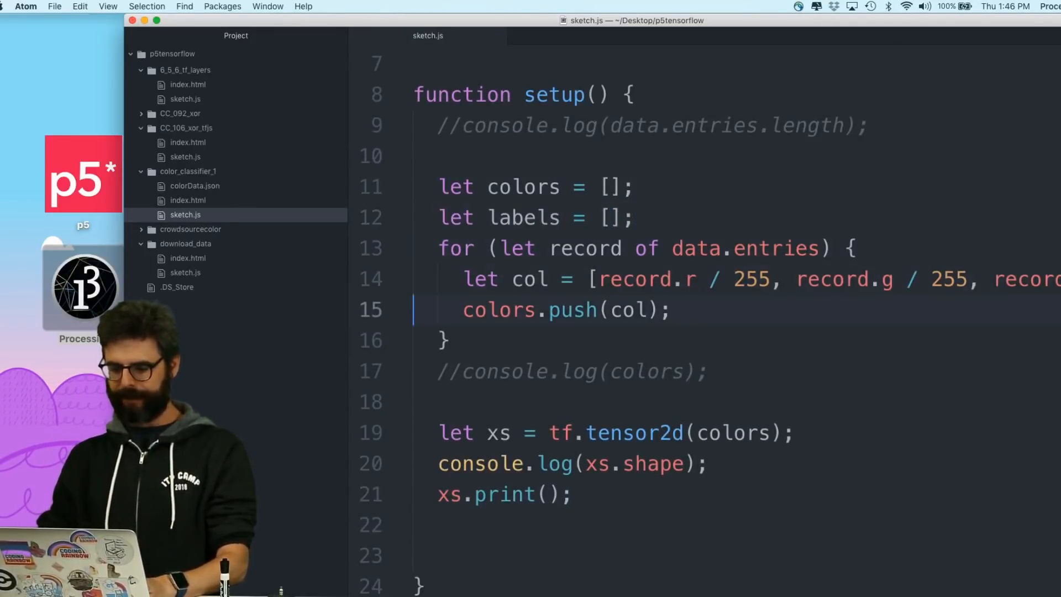
{"action": "type", "text": "labels.p"}
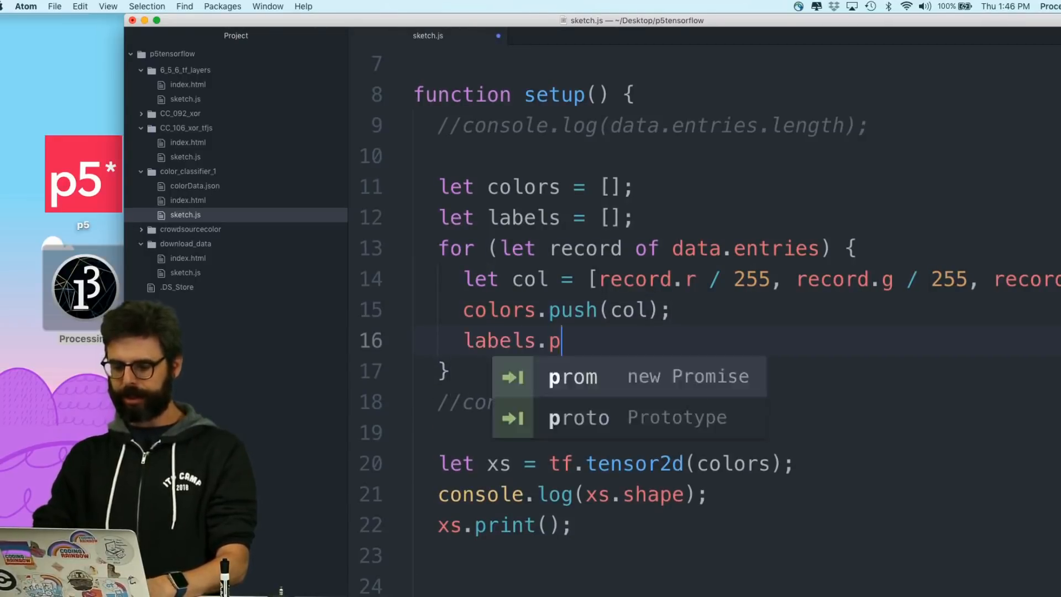
{"action": "type", "text": "ush"}
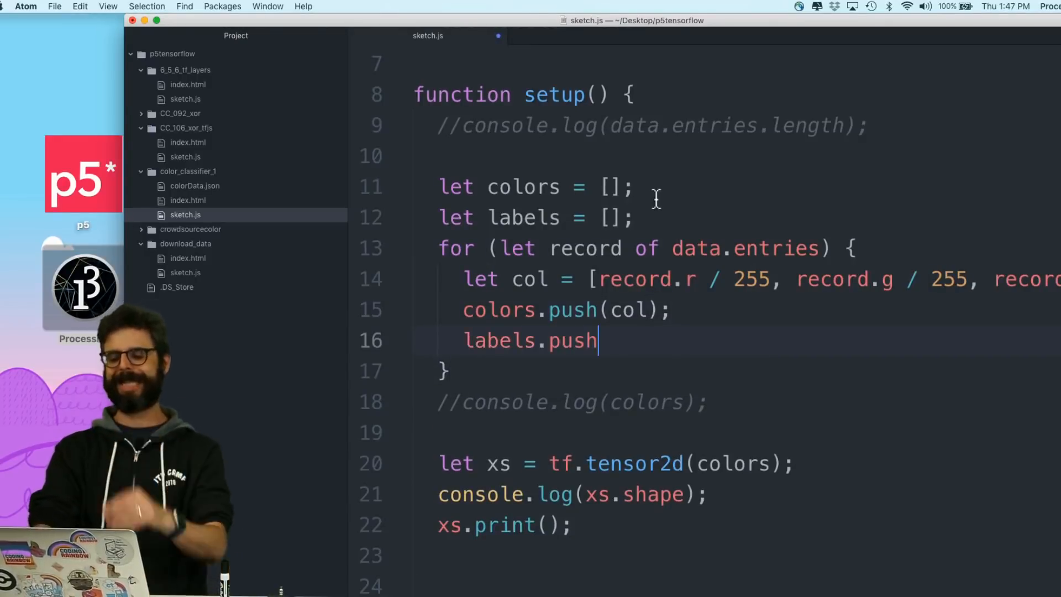
{"action": "type", "text": "()"}
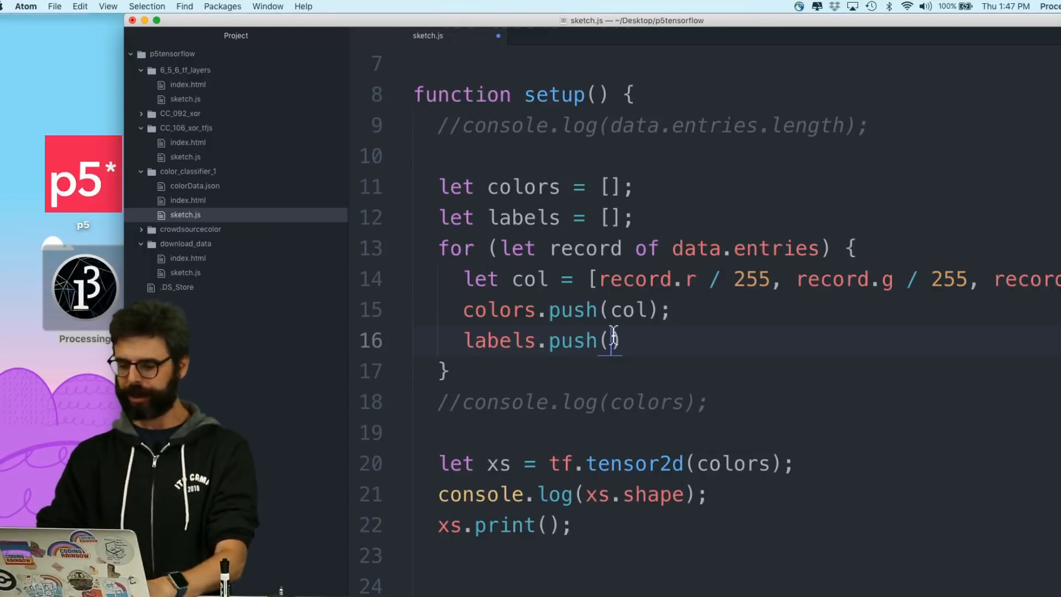
{"action": "type", "text": "record.label"}
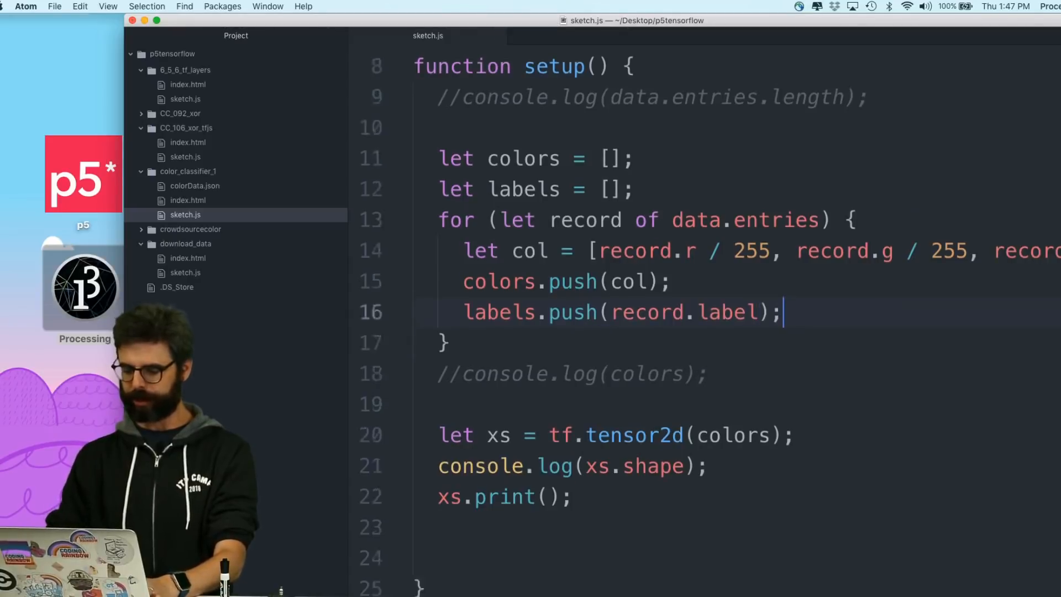
Comment out the xs shape and print lines and add console.log(labels)
{"action": "scroll", "scroll_direction": "down", "scroll_amount": 3}
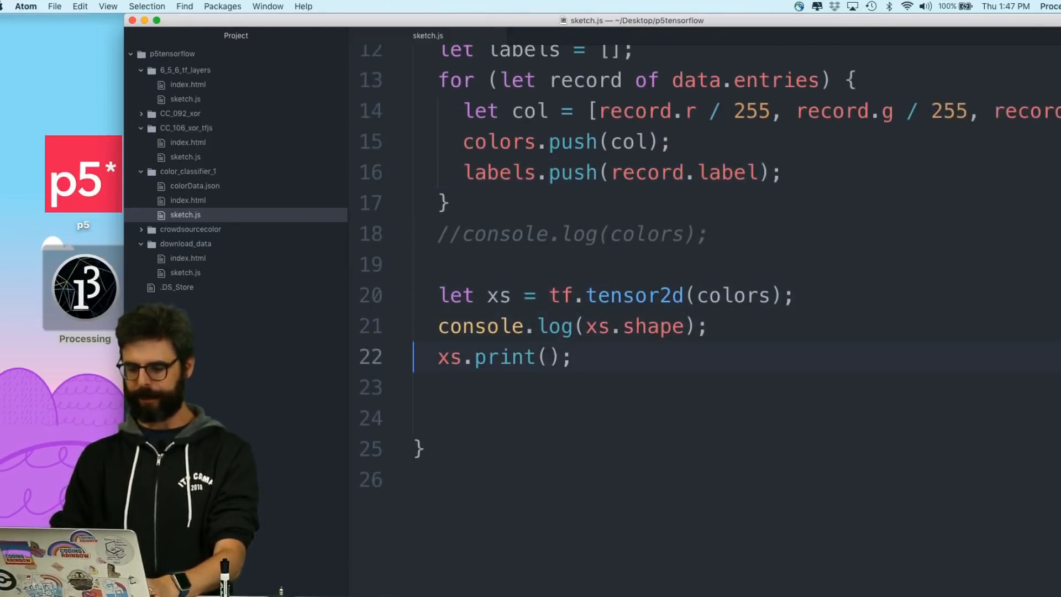
{"action": "key", "text": "cmd+/"}
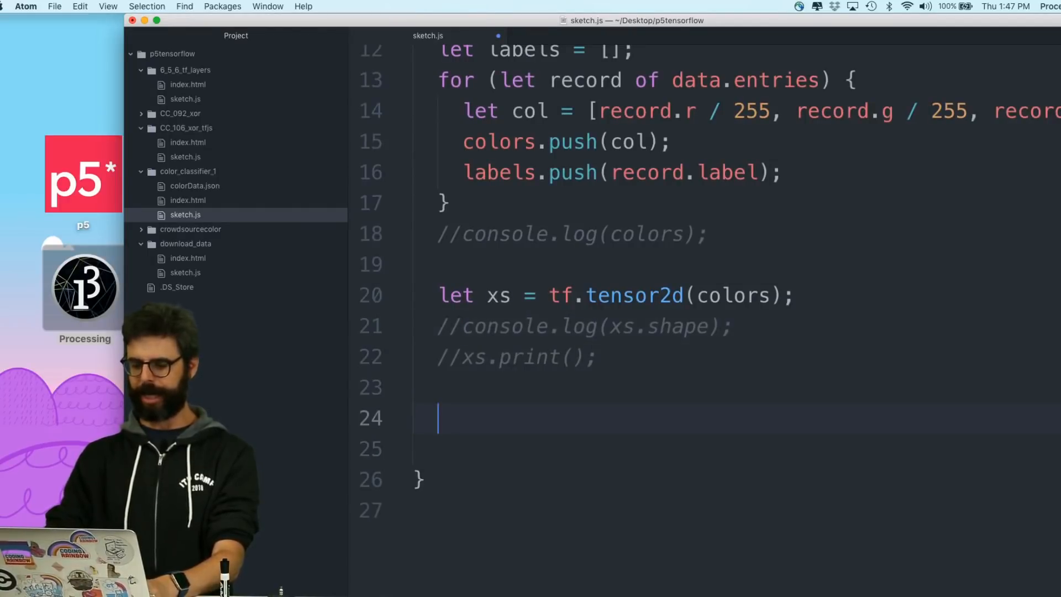
{"action": "type", "text": "console.log(labels);"}
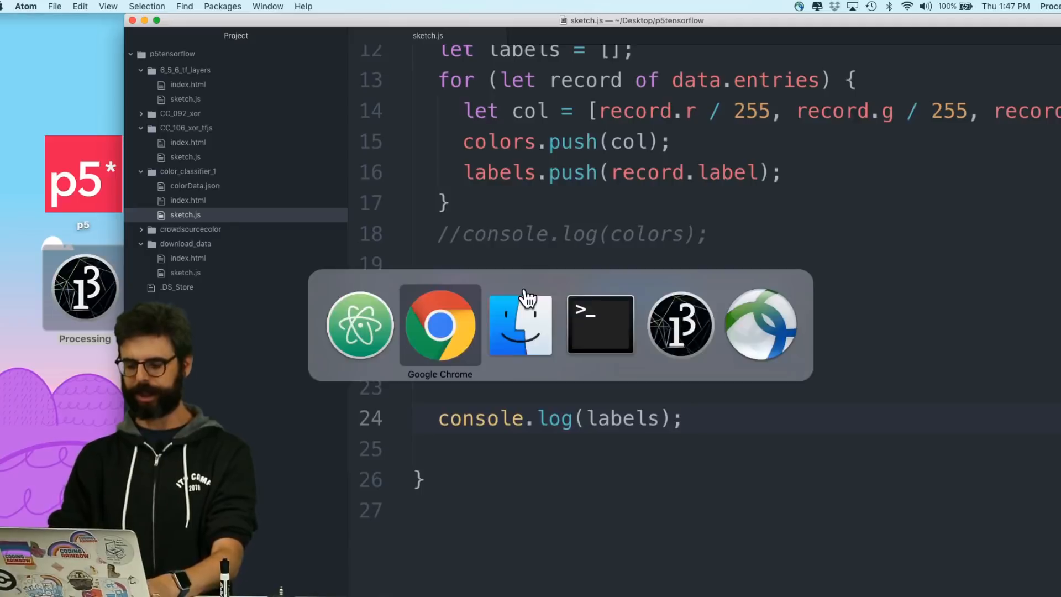
{"action": "left_click", "coordinate": [440, 324]}
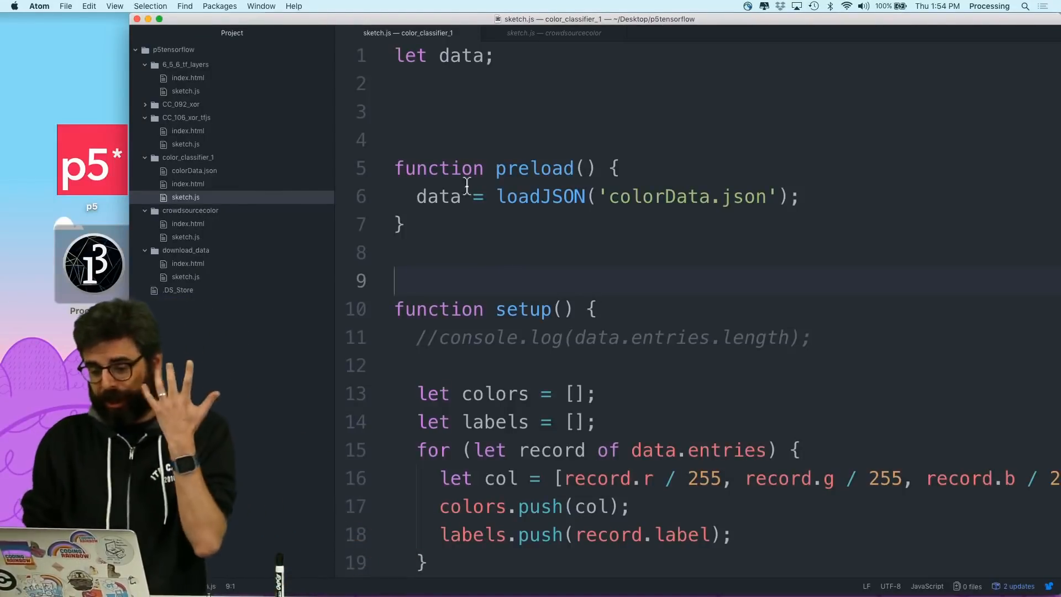
Declare let labelList = [] at the top of sketch.js, then bring up the crowdsourcecolor sketch
{"action": "type", "text": "let lab"}
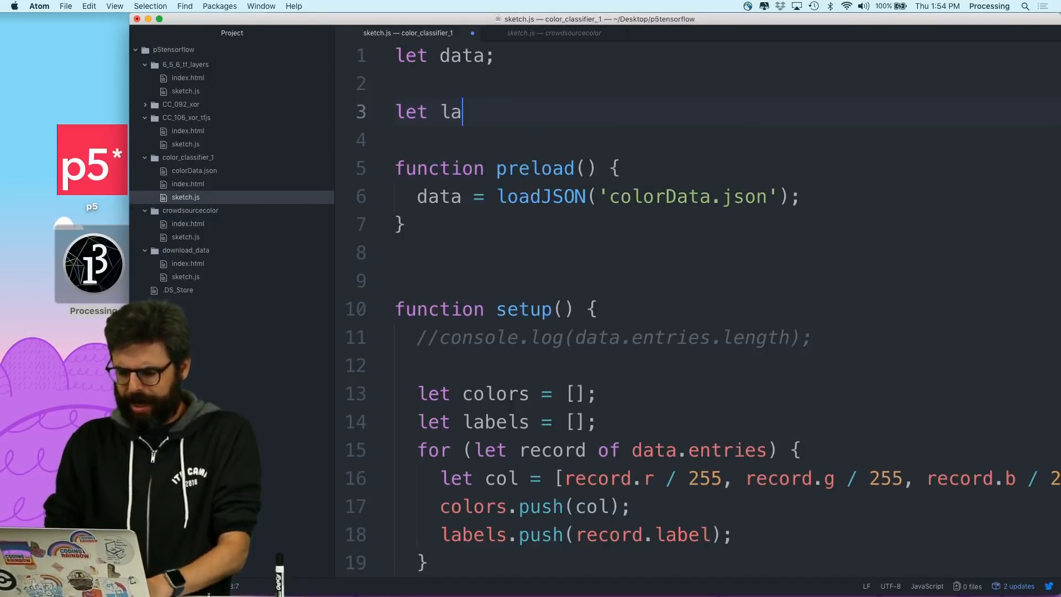
{"action": "type", "text": "llLabl"}
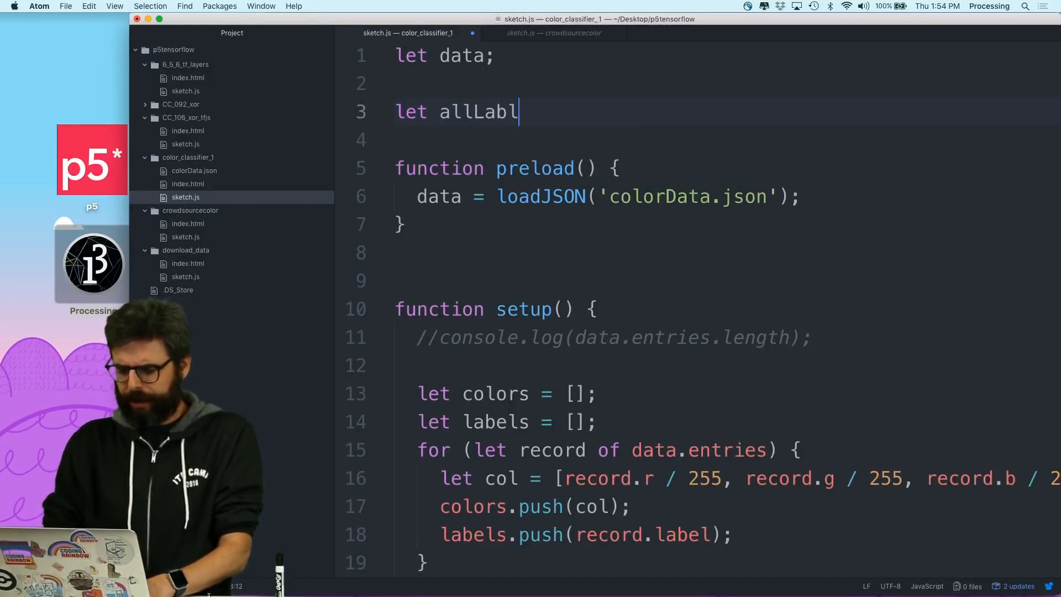
{"action": "type", "text": "els = []"}
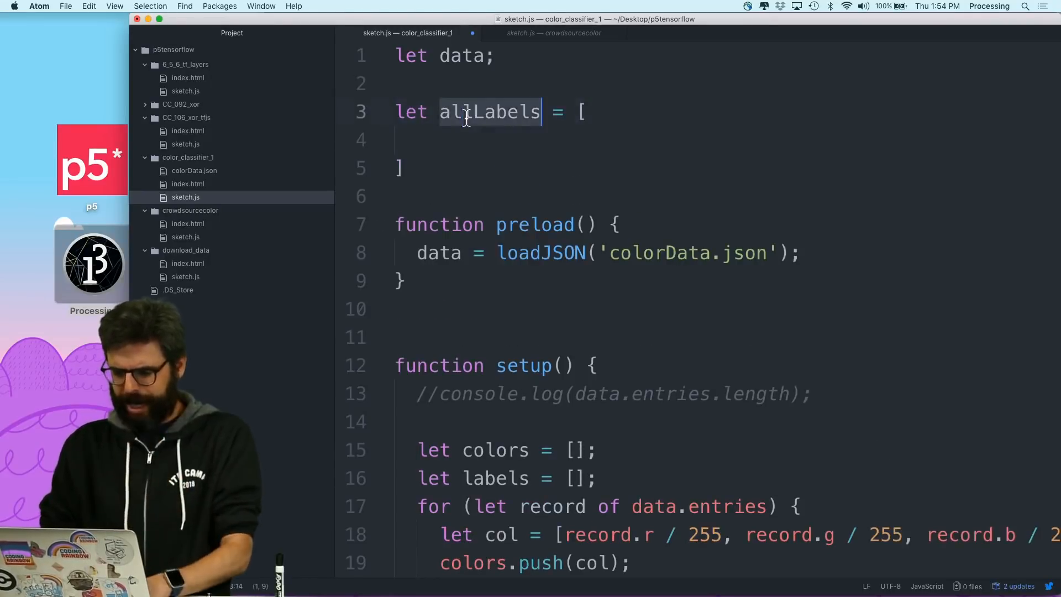
{"action": "type", "text": "labelList"}
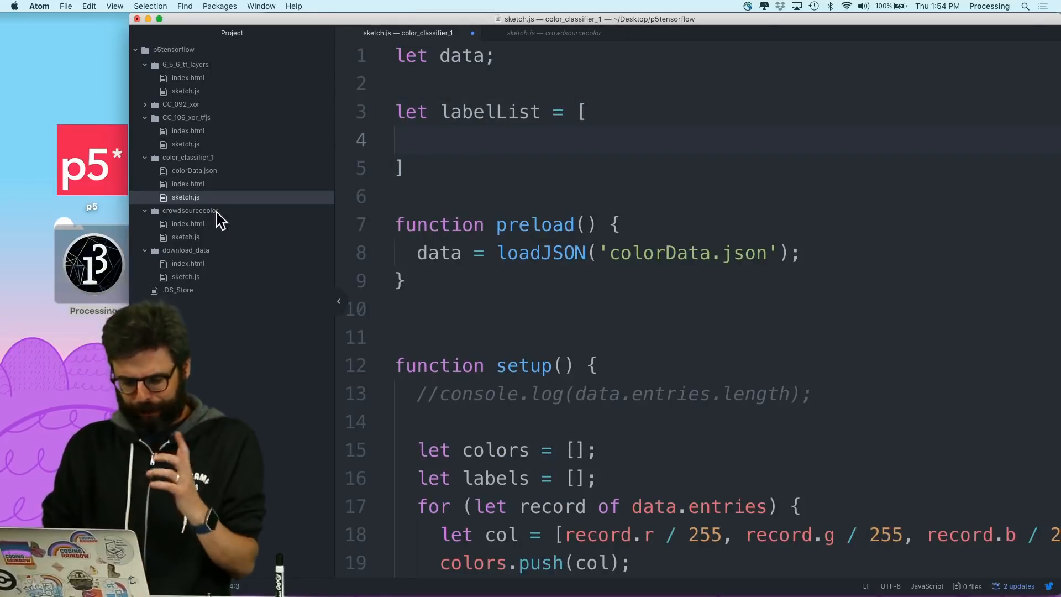
{"action": "left_click", "coordinate": [186, 237]}
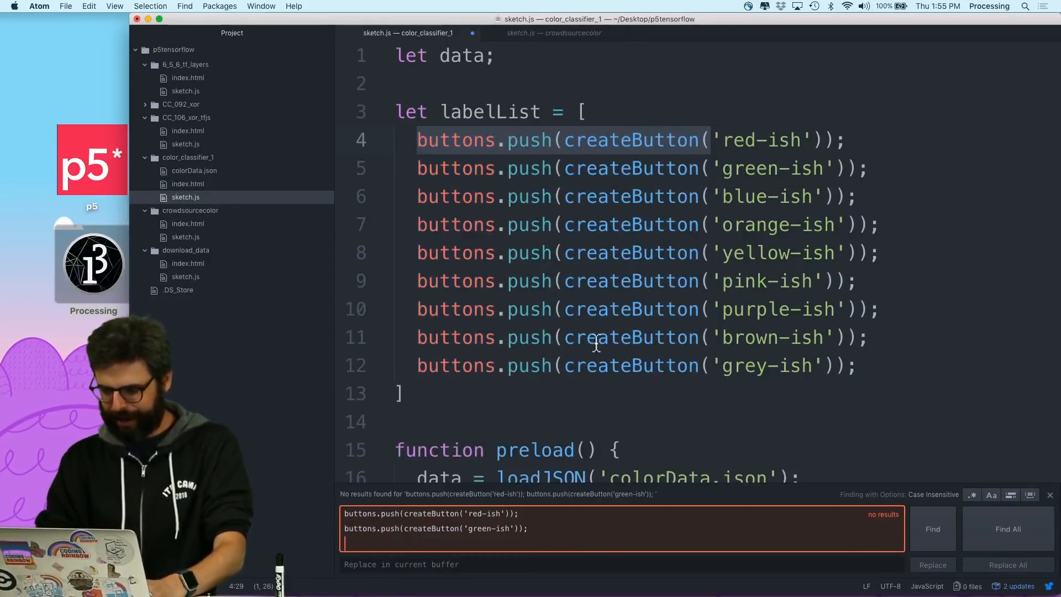
{"action": "key", "text": "cmd+a"}
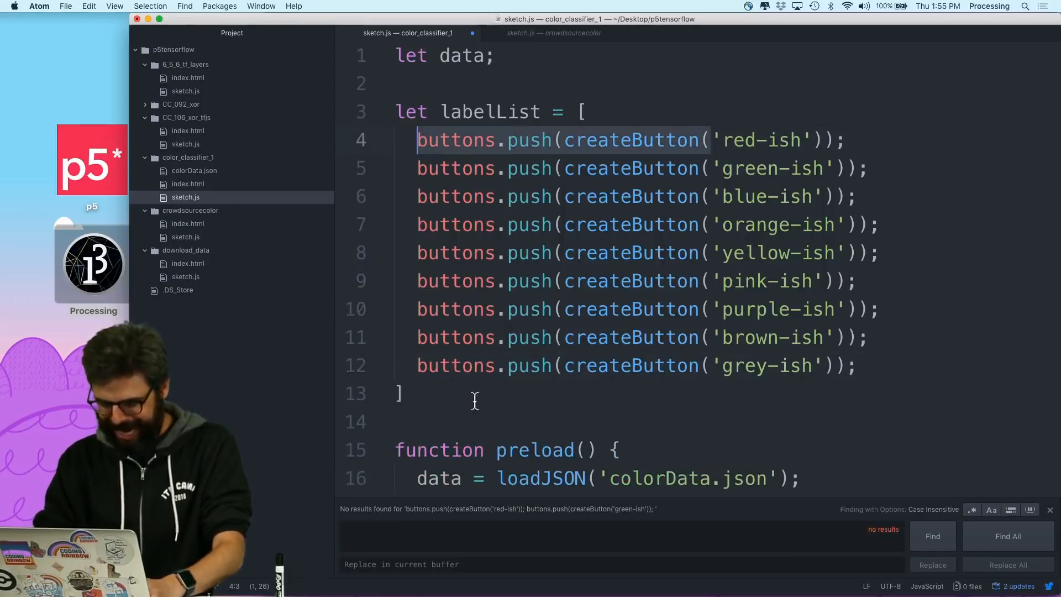
{"action": "type", "text": "buttons.push(createButton("}
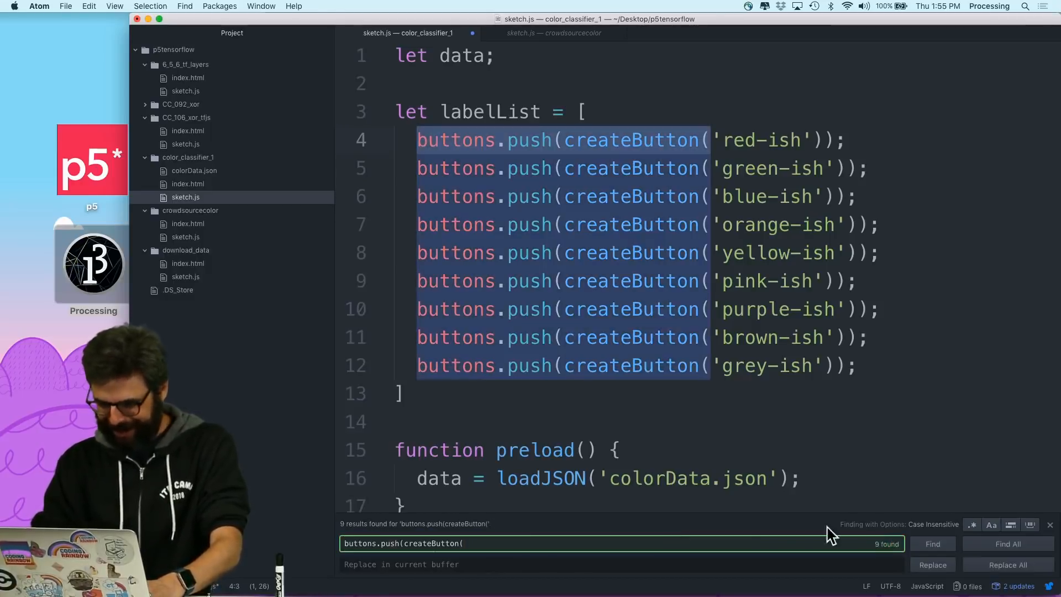
{"action": "left_click", "coordinate": [1007, 564]}
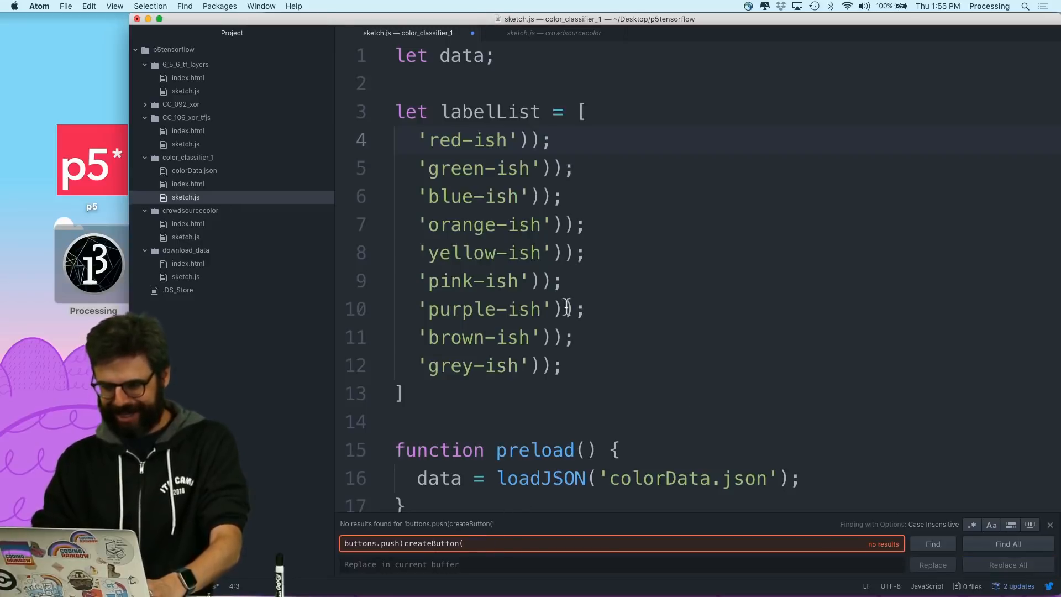
{"action": "mouse_move", "coordinate": [494, 524]}
{"action": "type", "text": "ish'"}
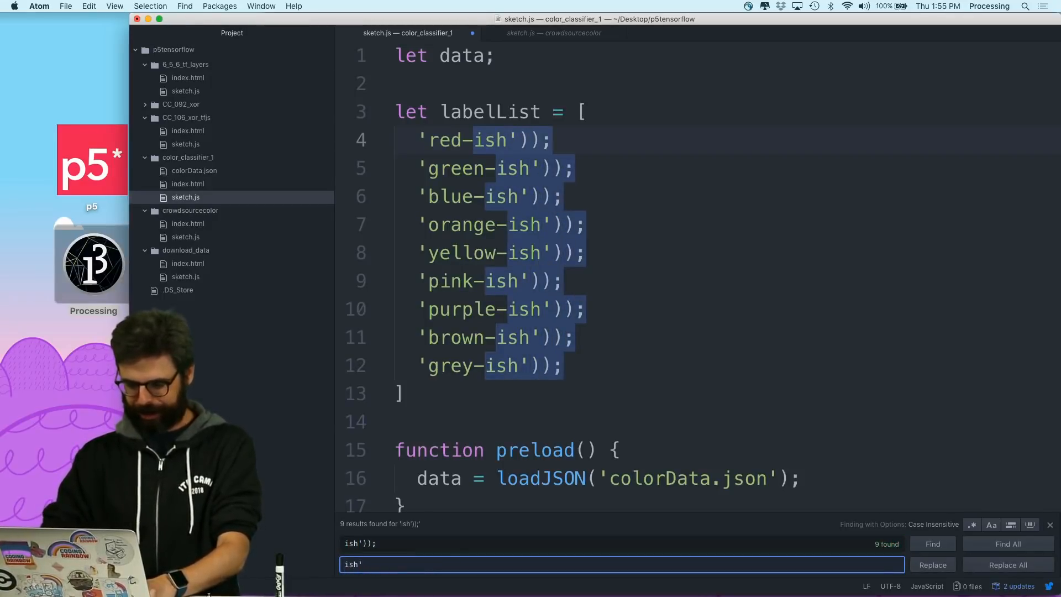
{"action": "left_click", "coordinate": [1007, 564]}
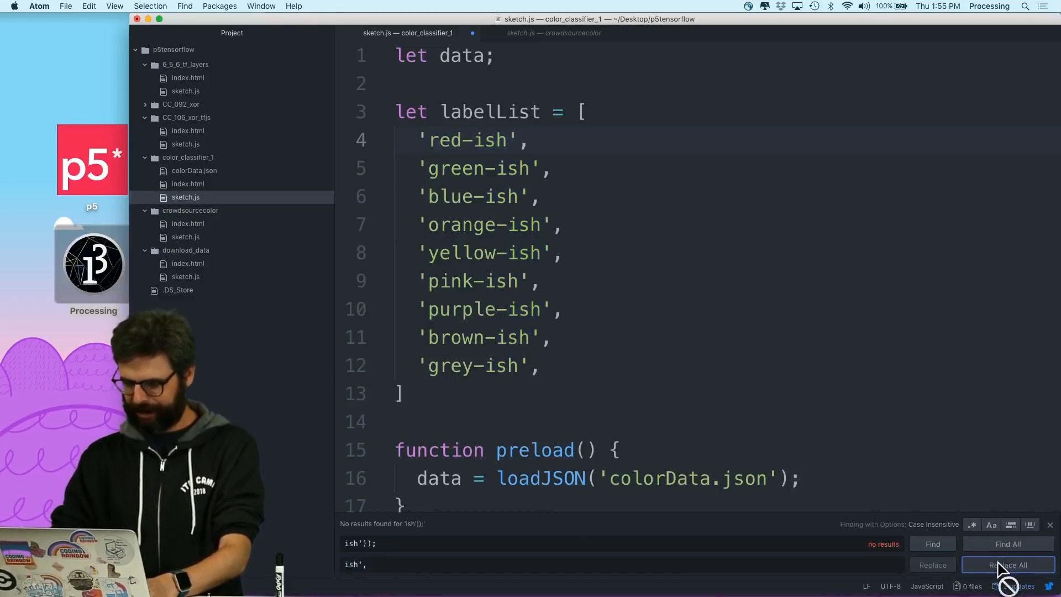
{"action": "left_click", "coordinate": [1007, 564]}
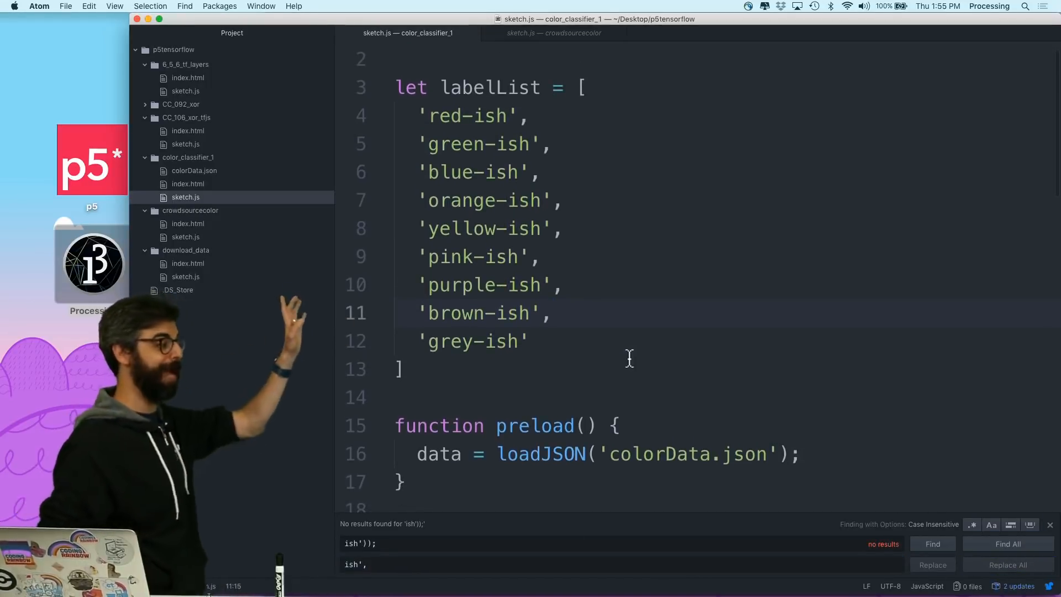
{"action": "scroll", "scroll_direction": "down", "scroll_amount": 3}
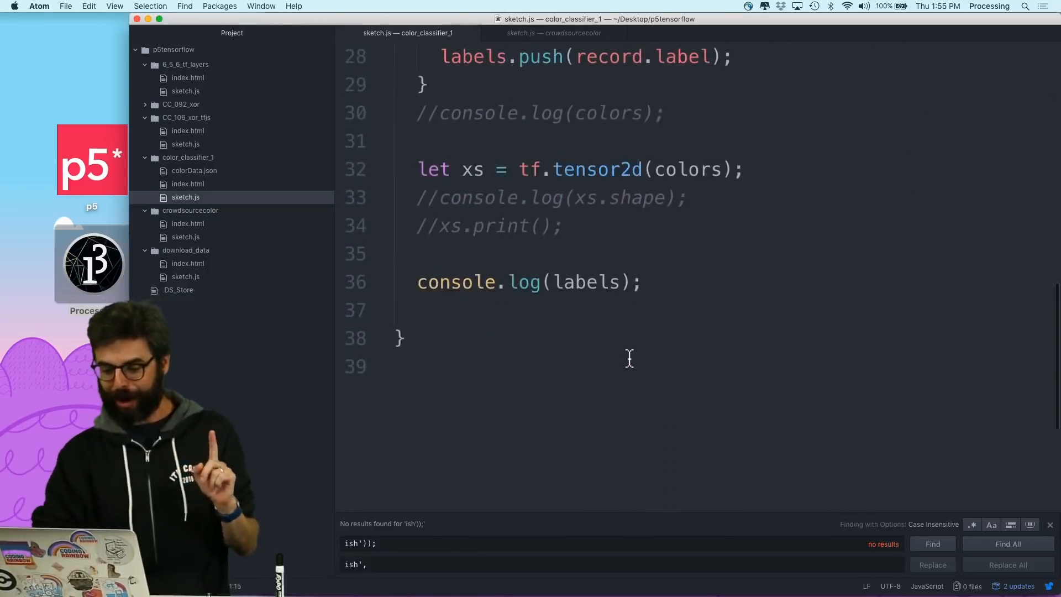
{"action": "scroll", "scroll_direction": "up", "scroll_amount": 3}
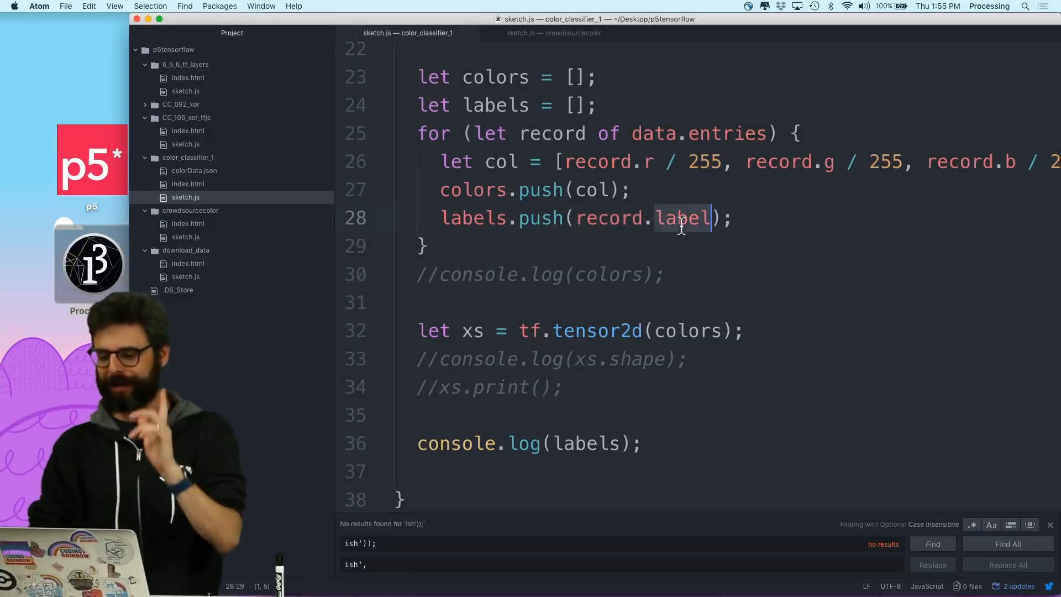
Wrap record.label in labelList.indexOf() so the loop pushes label indices
{"action": "type", "text": "labelList.indexOf"}
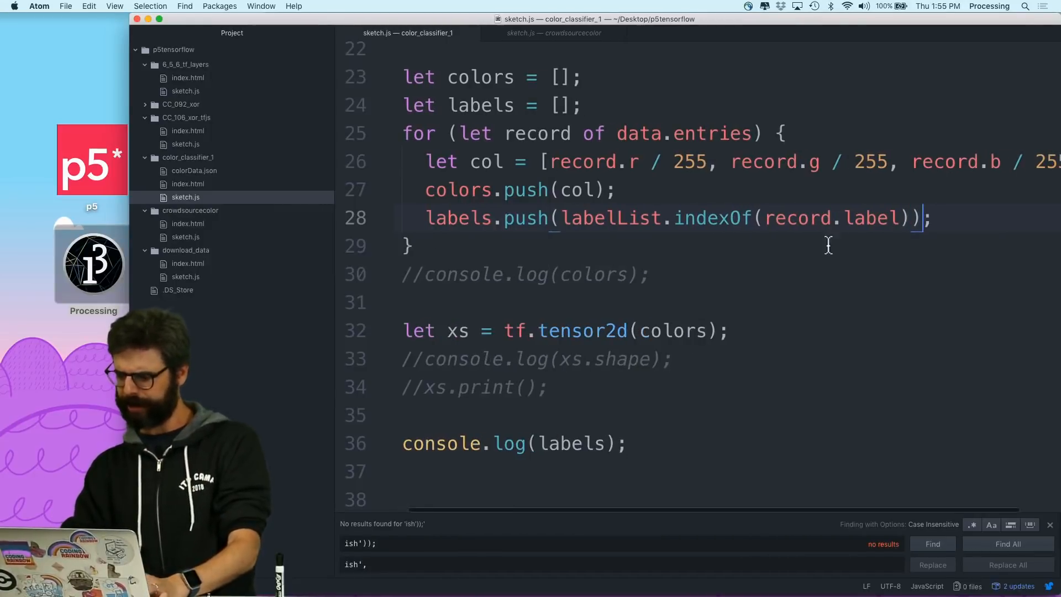
{"action": "scroll", "scroll_direction": "up", "scroll_amount": 3}
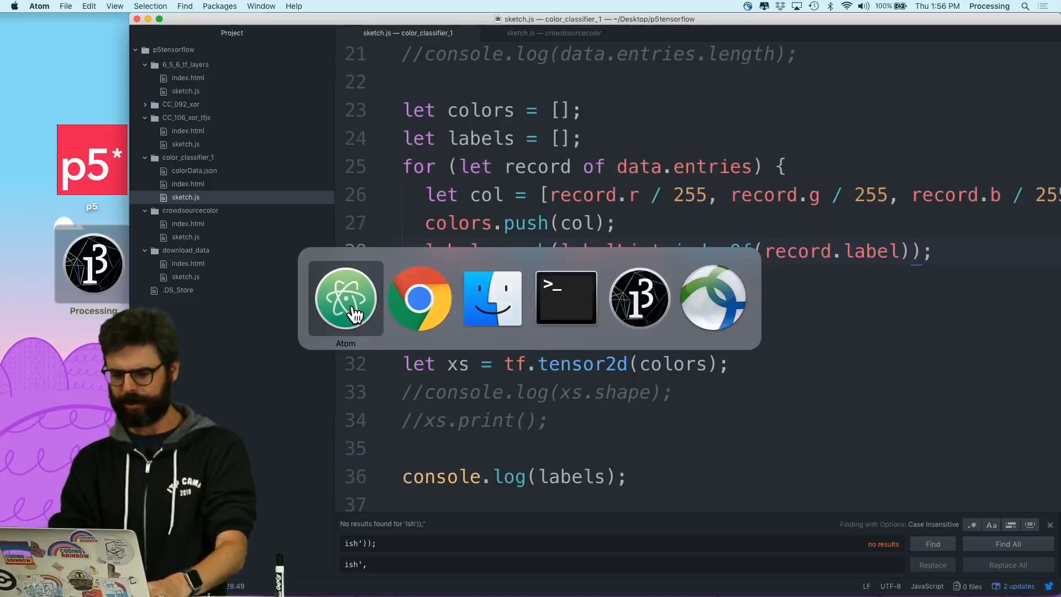
Check Chrome's console, where labels now logs 5643 numeric indices
{"action": "left_click", "coordinate": [418, 298]}
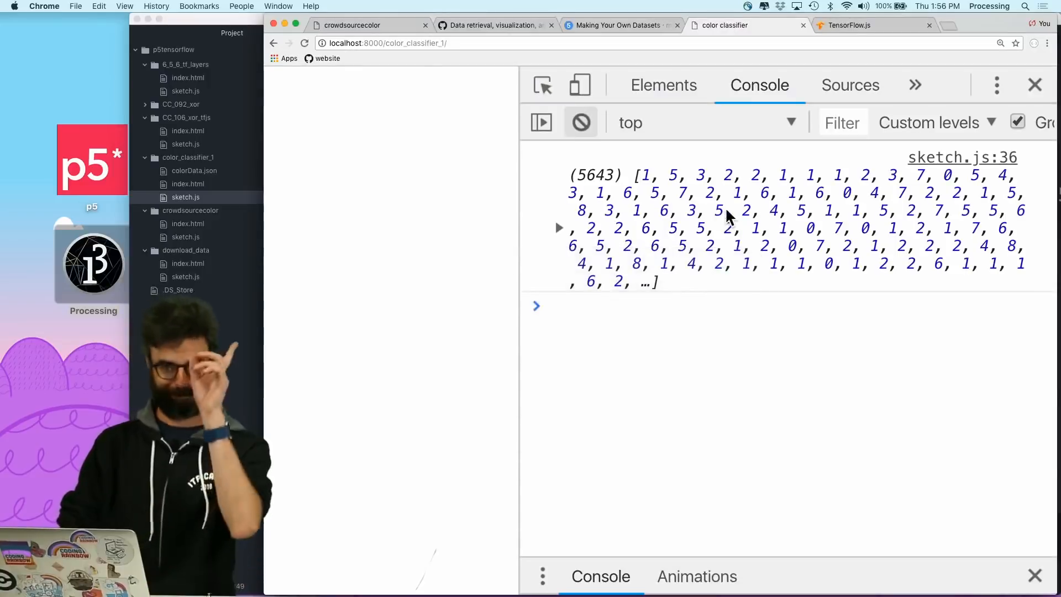
Look up tf.oneHot in the TensorFlow.js docs, highlighting its indices parameter
{"action": "left_click", "coordinate": [849, 25]}
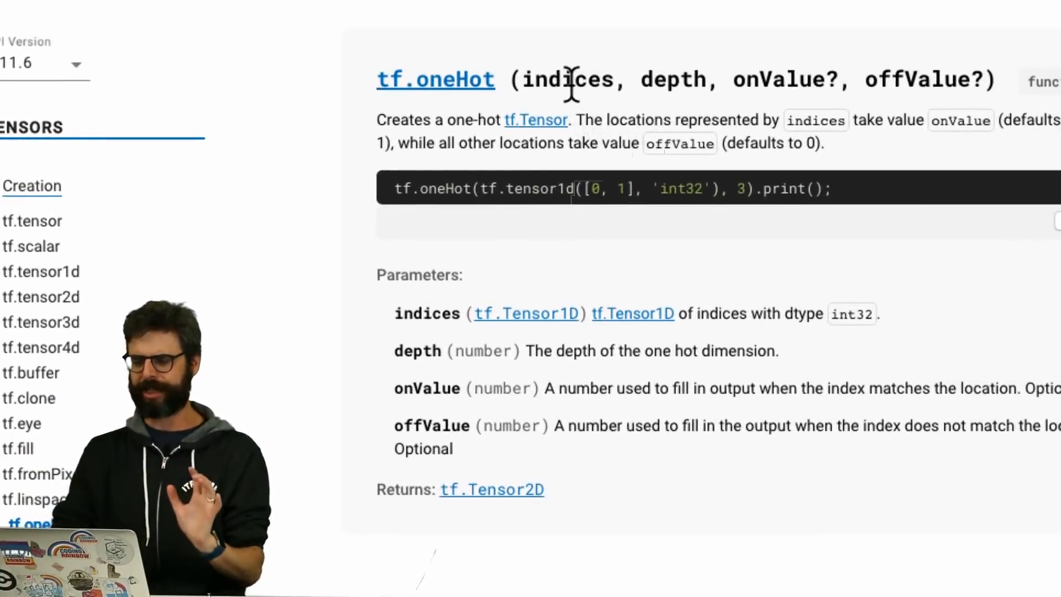
{"action": "double_click", "coordinate": [568, 79]}
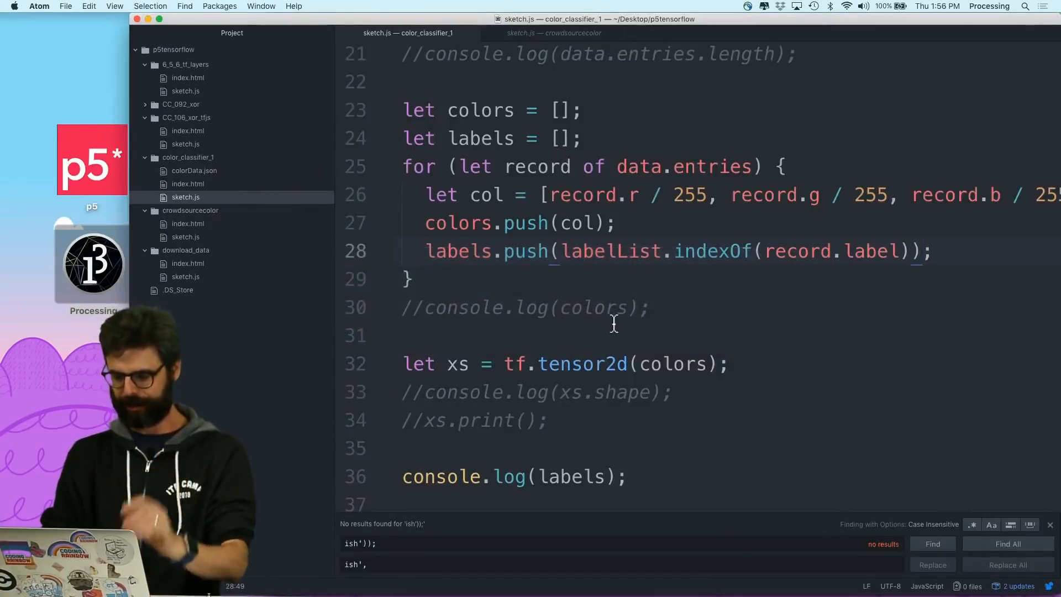
Create labelsTensor = tf.tensor1d(labels), print it, and begin let ys = tf.oneHot
{"action": "scroll", "scroll_direction": "down", "scroll_amount": 3}
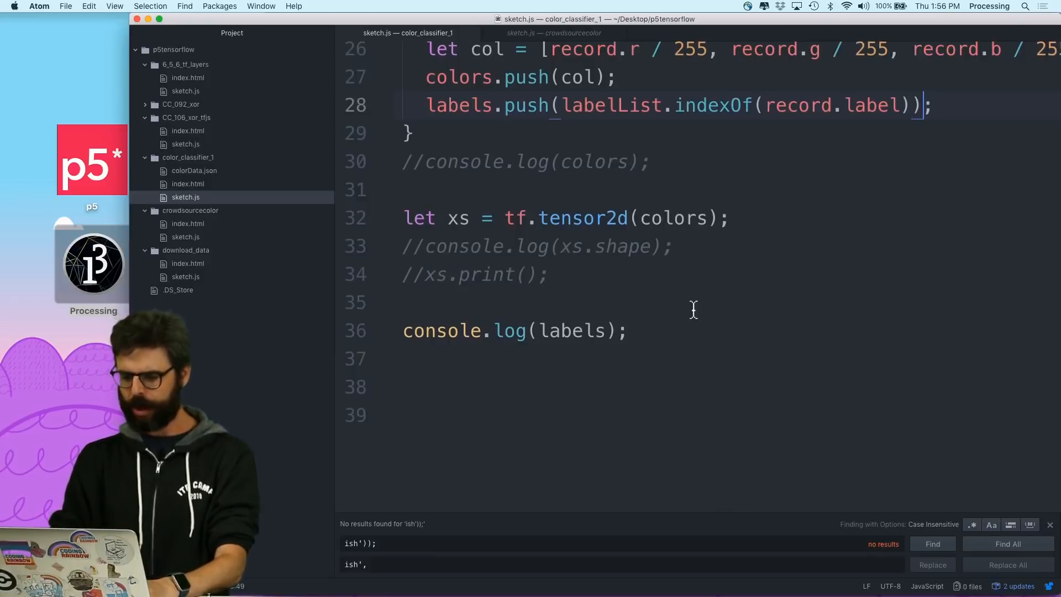
{"action": "type", "text": "le"}
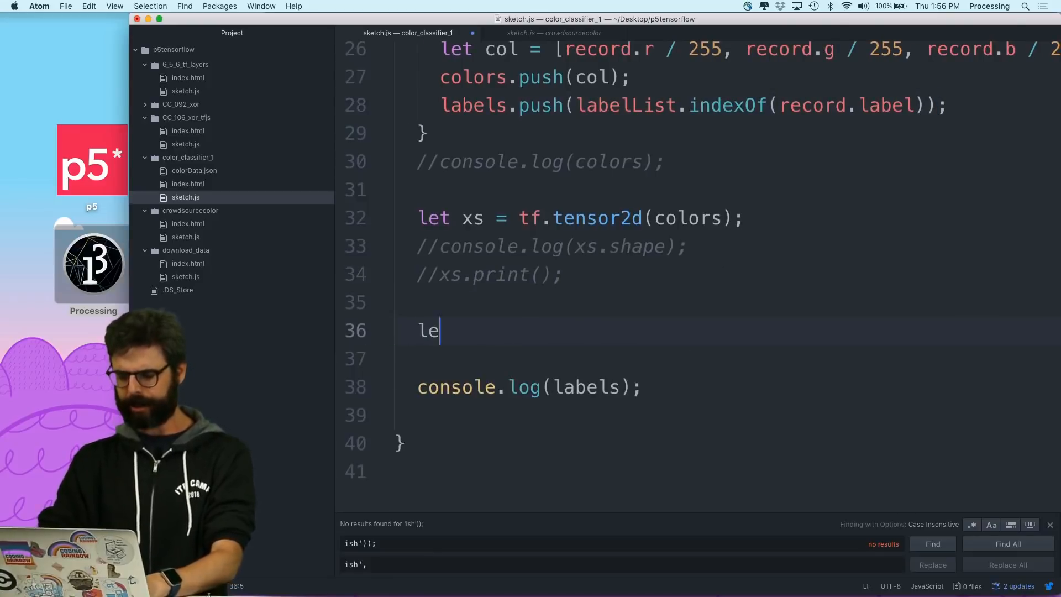
{"action": "type", "text": "labelTensor = tf.tensor1d(la"}
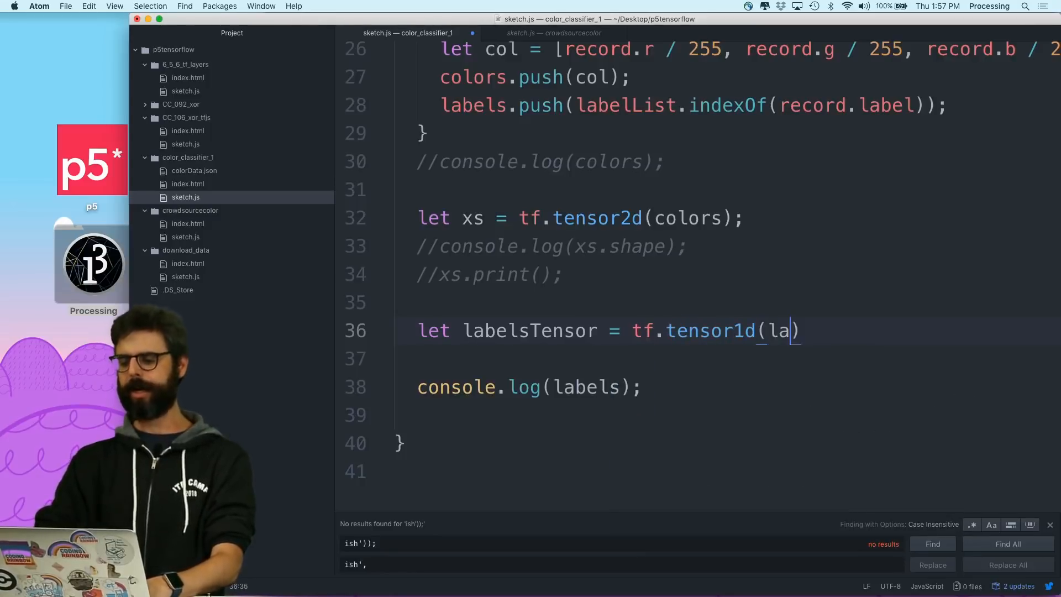
{"action": "type", "text": "bels);"}
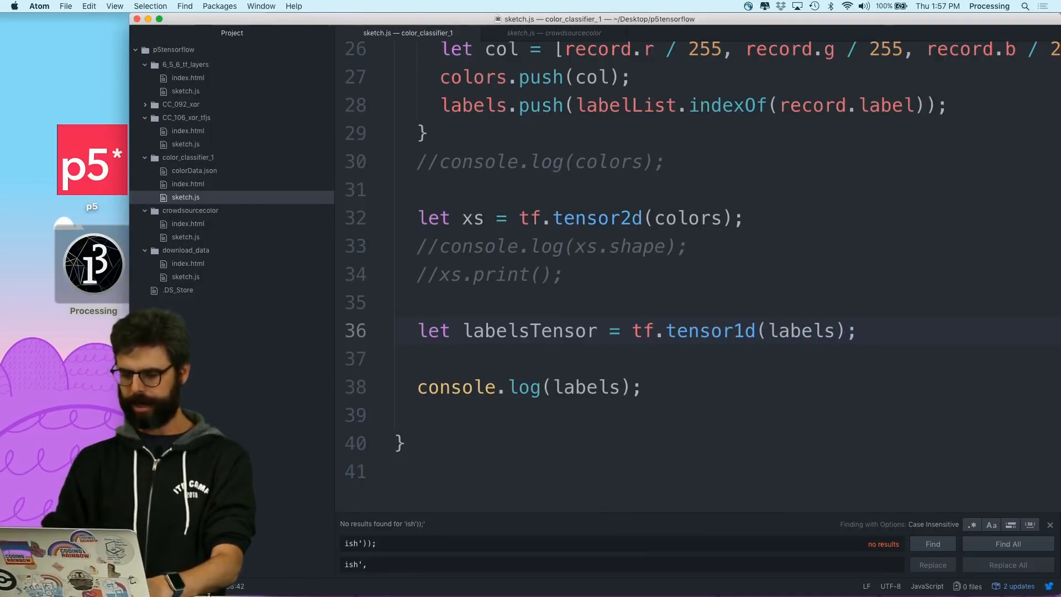
{"action": "type", "text": "labelsTensor."}
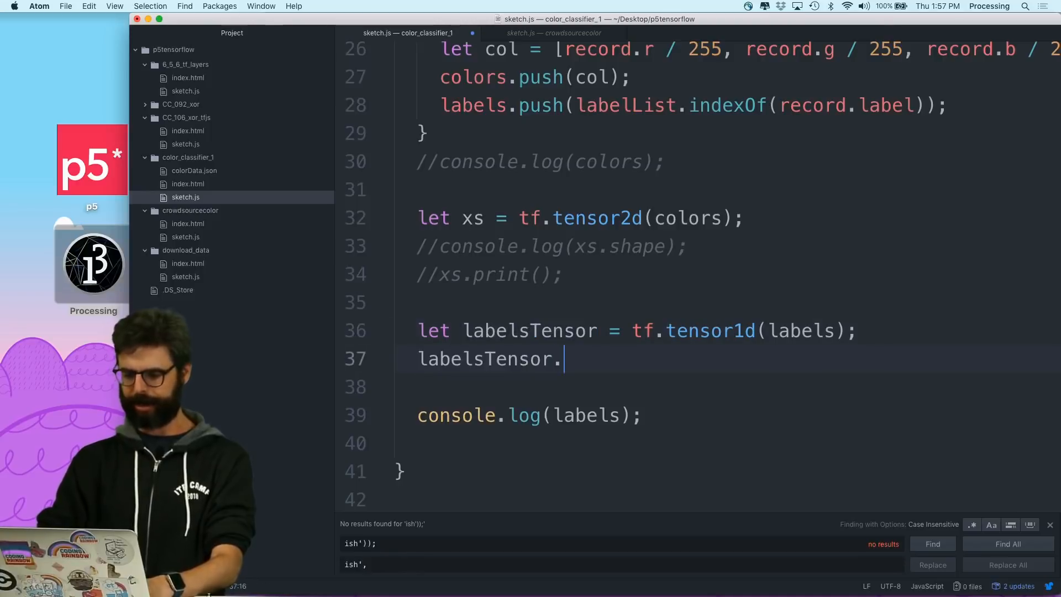
{"action": "type", "text": "print();"}
{"action": "left_click", "coordinate": [530, 415]}
{"action": "type", "text": "//"}
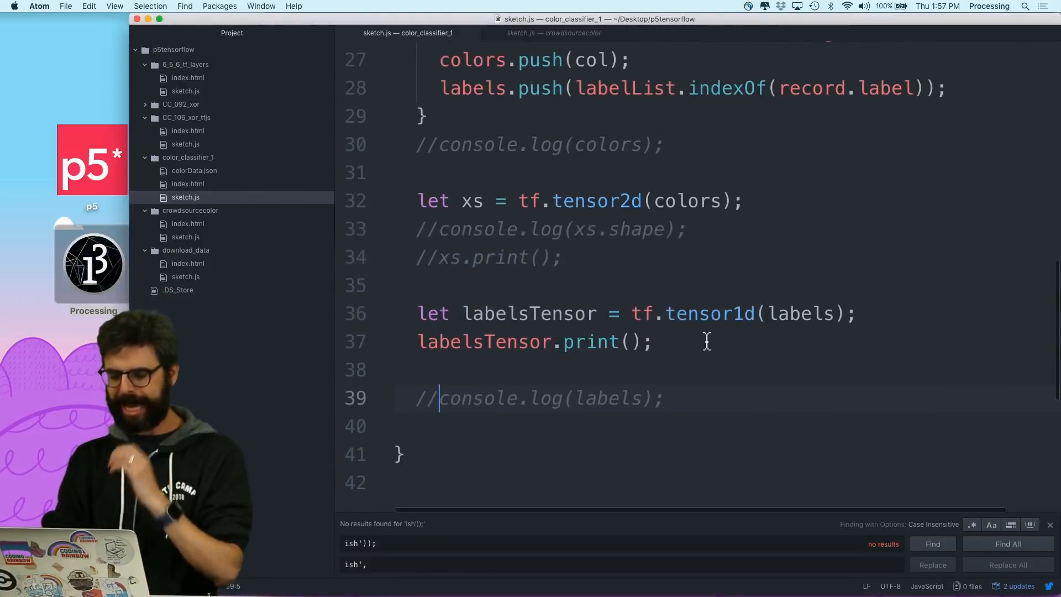
{"action": "type", "text": "let ys ="}
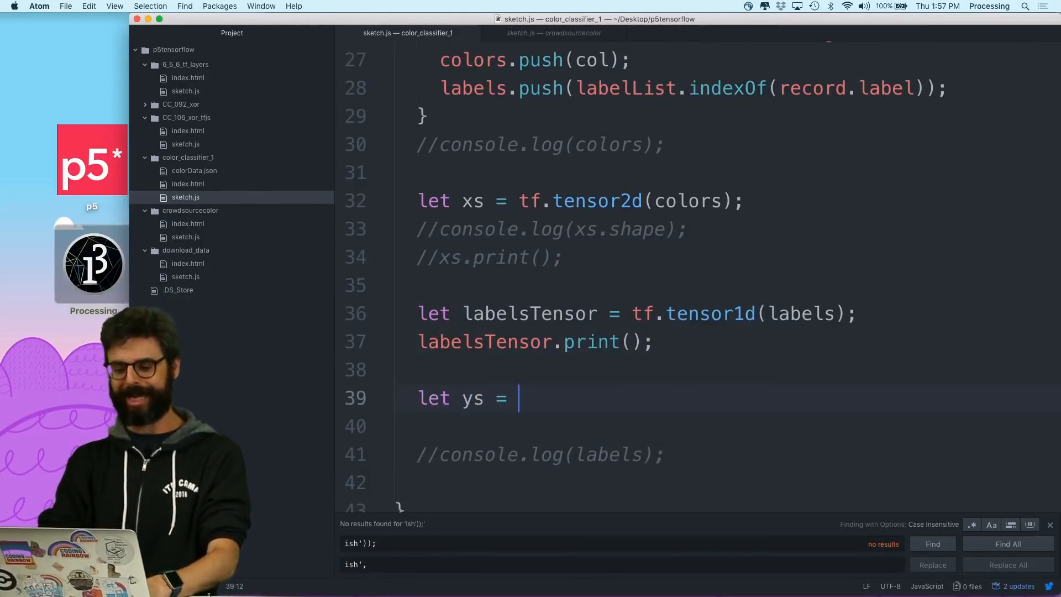
{"action": "type", "text": "tf.oneHot"}
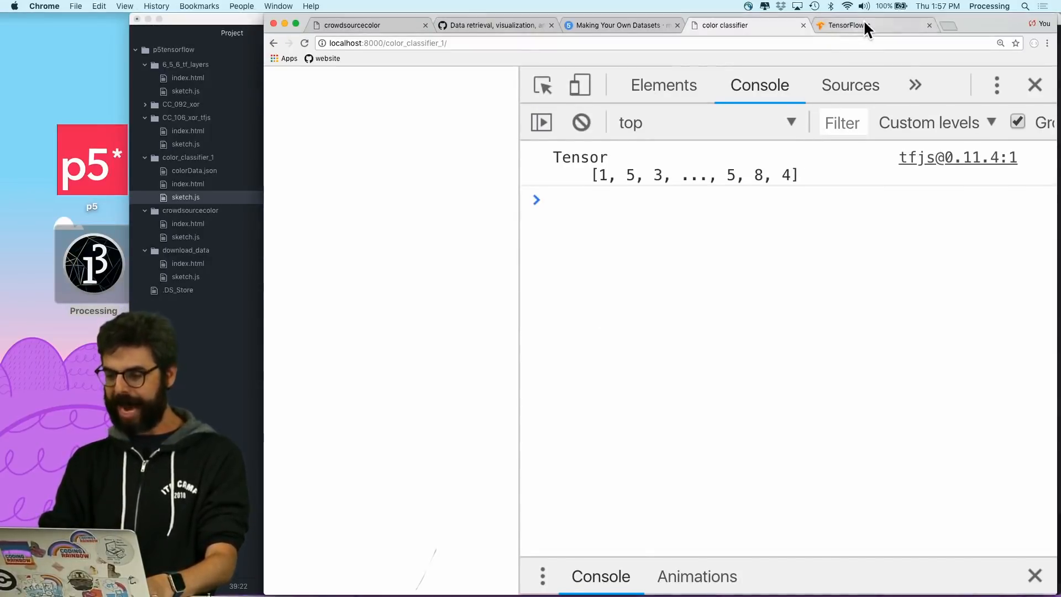
Reopen the tf.oneHot reference to check what its depth parameter means
{"action": "left_click", "coordinate": [842, 25]}
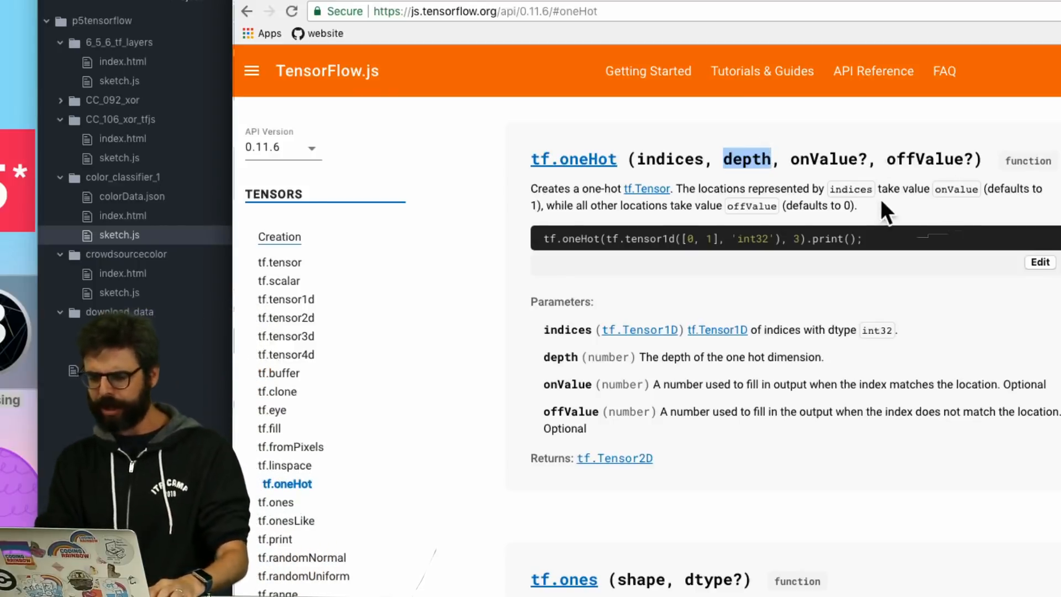
{"action": "mouse_move", "coordinate": [839, 223]}
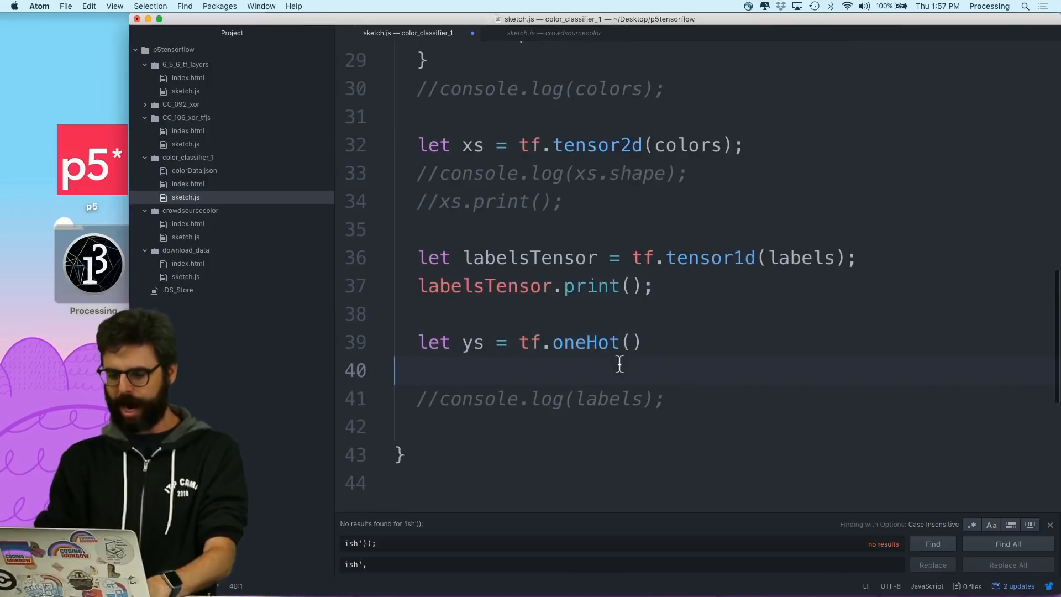
Write let ys = tf.oneHot(labelsTensor, 9) and add xs.print() and ys.print()
{"action": "type", "text": "labelsTensor, 9"}
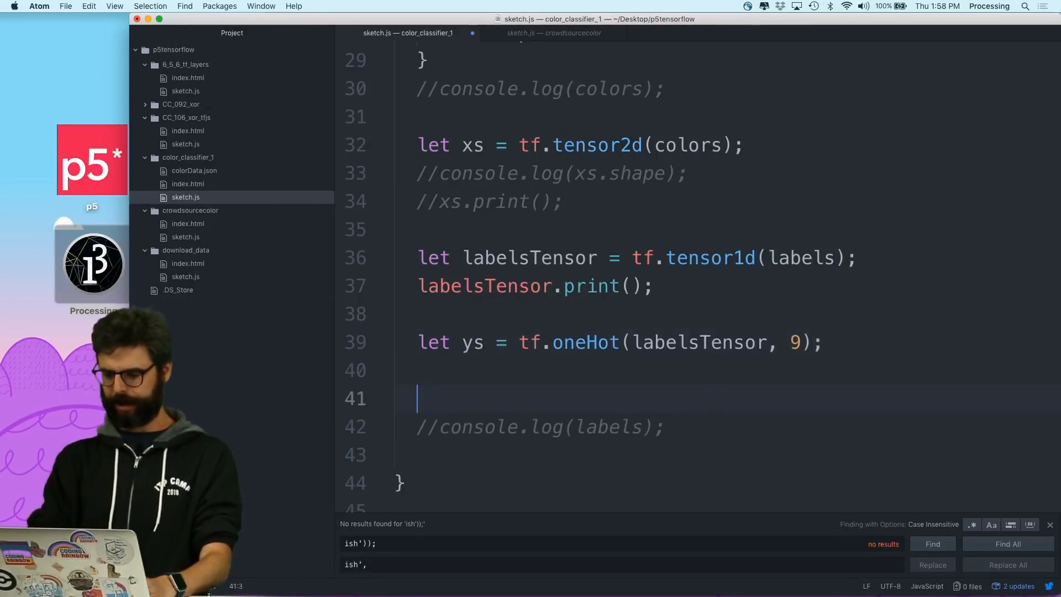
{"action": "type", "text": "ys.print();"}
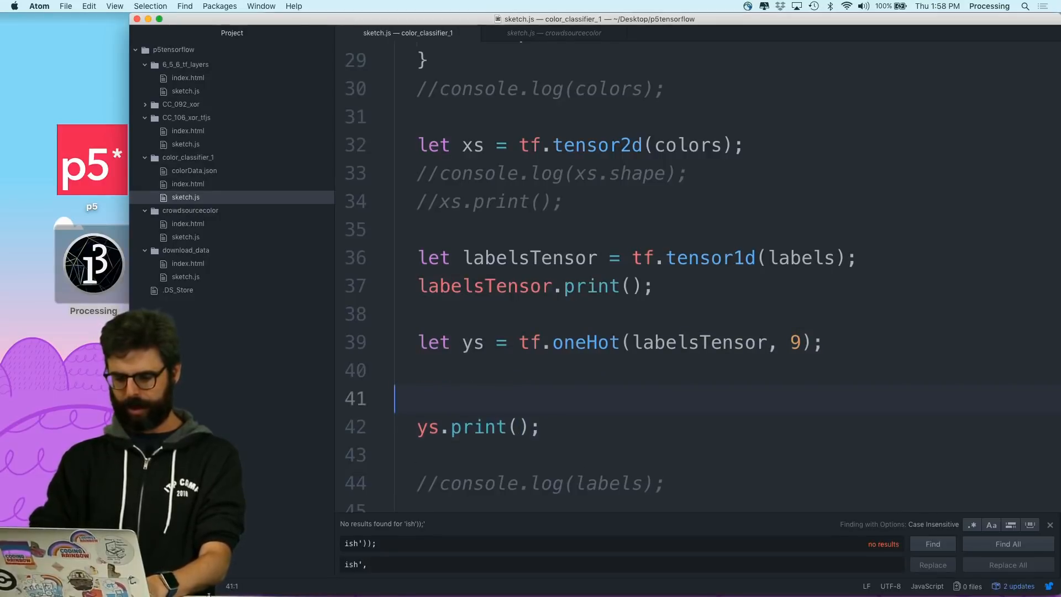
{"action": "type", "text": "xs.print();"}
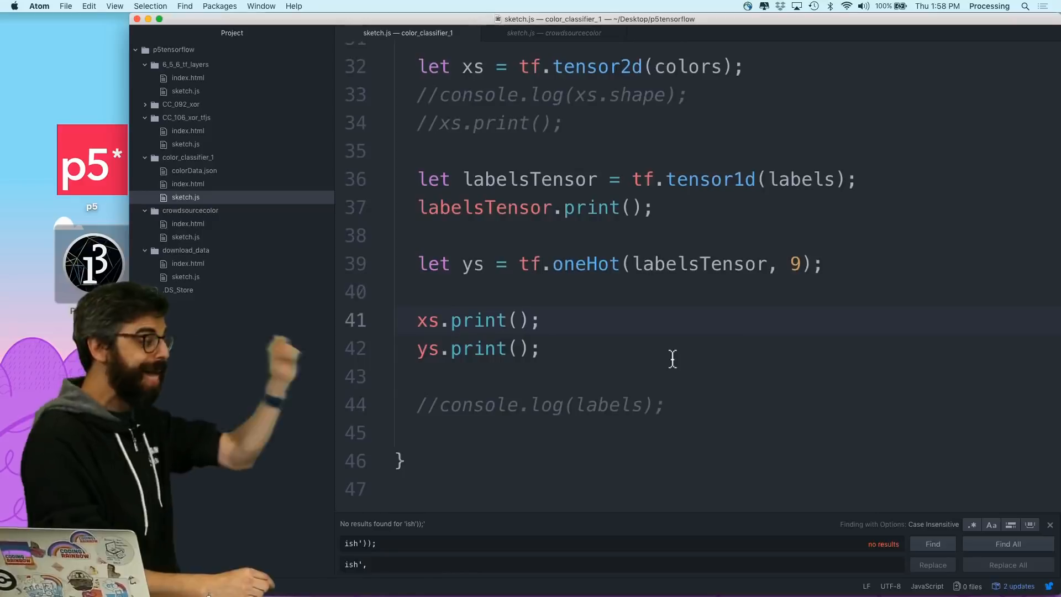
{"action": "scroll", "scroll_direction": "up", "scroll_amount": 3}
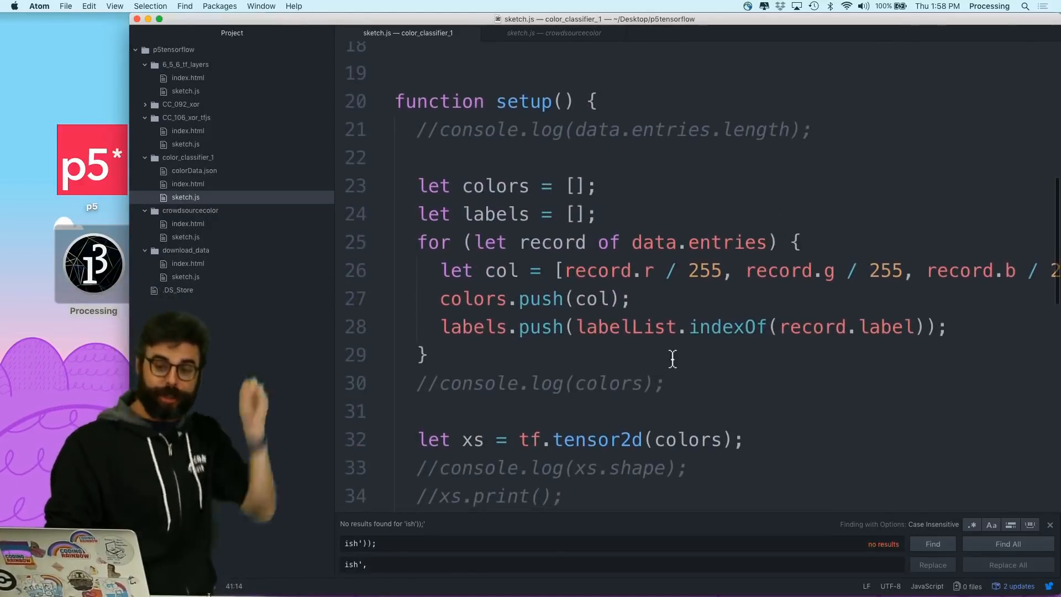
{"action": "scroll", "scroll_direction": "up", "scroll_amount": 3}
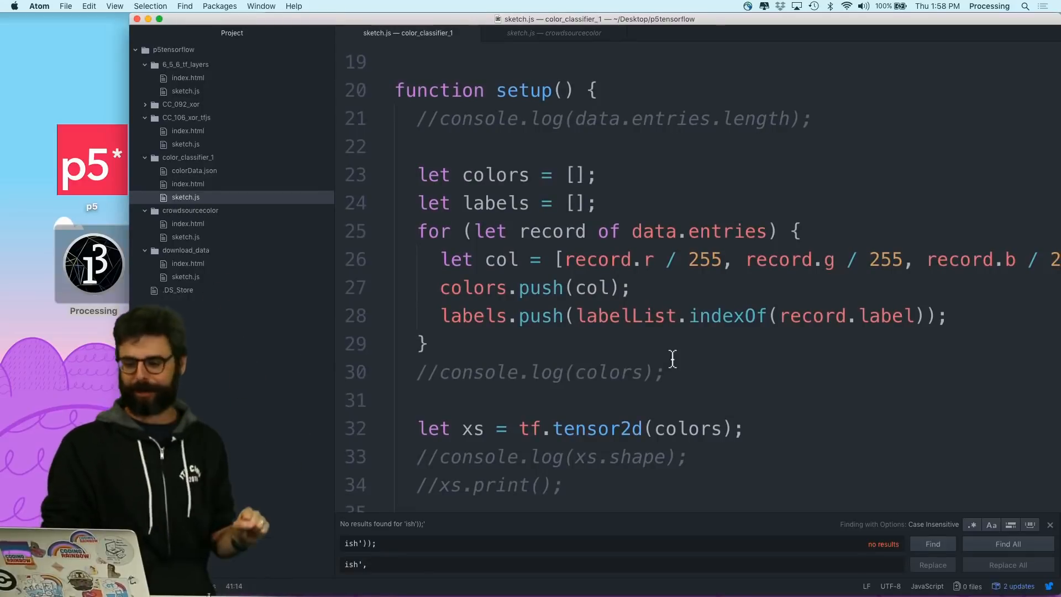
{"action": "scroll", "scroll_direction": "down", "scroll_amount": 3}
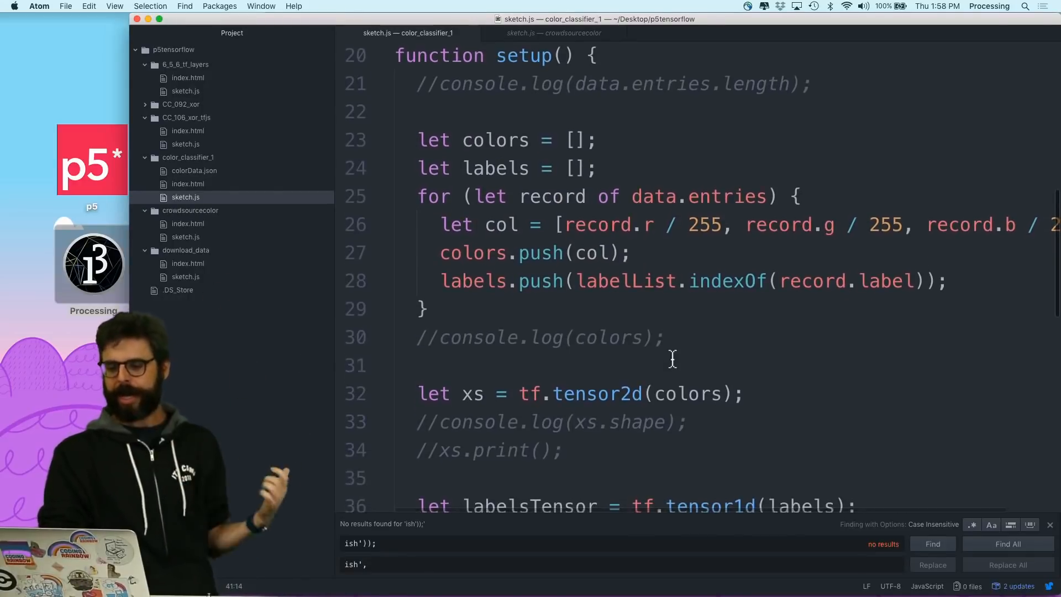
{"action": "scroll", "scroll_direction": "down", "scroll_amount": 3}
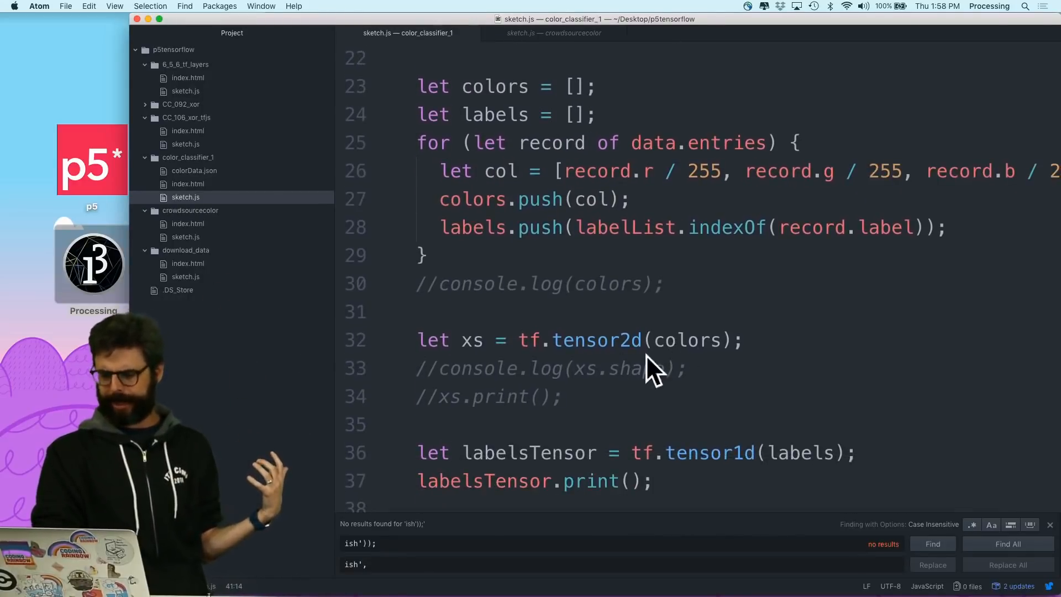
{"action": "mouse_move", "coordinate": [641, 358]}
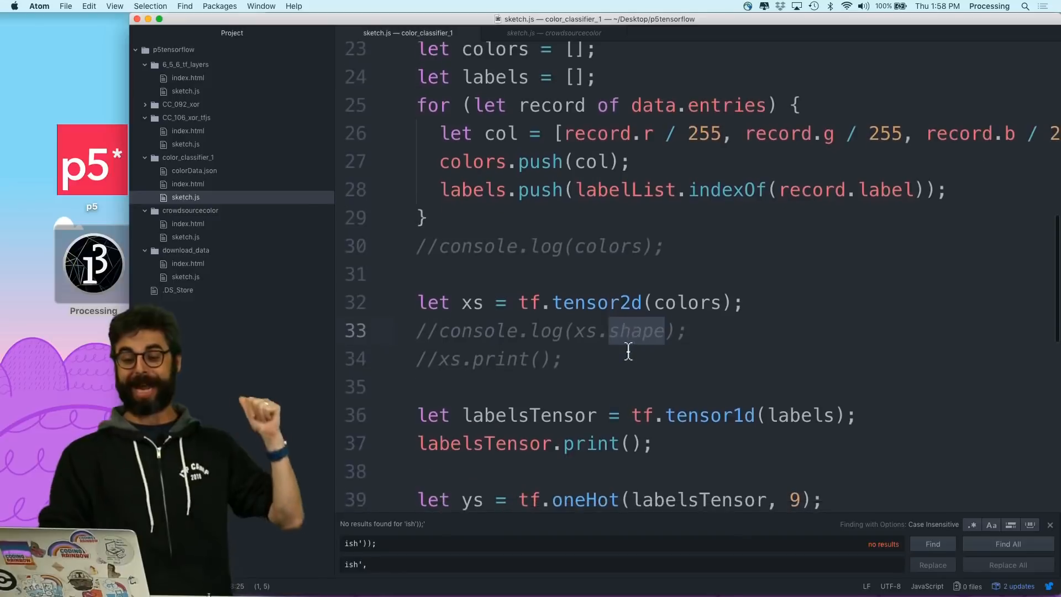
{"action": "scroll", "scroll_direction": "down", "scroll_amount": 3}
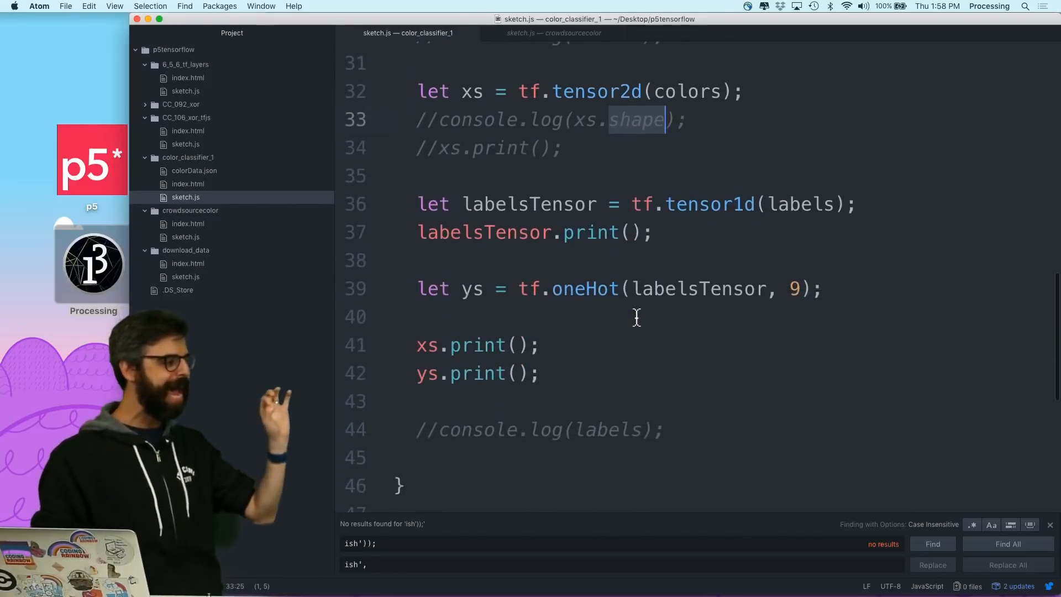
{"action": "left_click", "coordinate": [627, 317]}
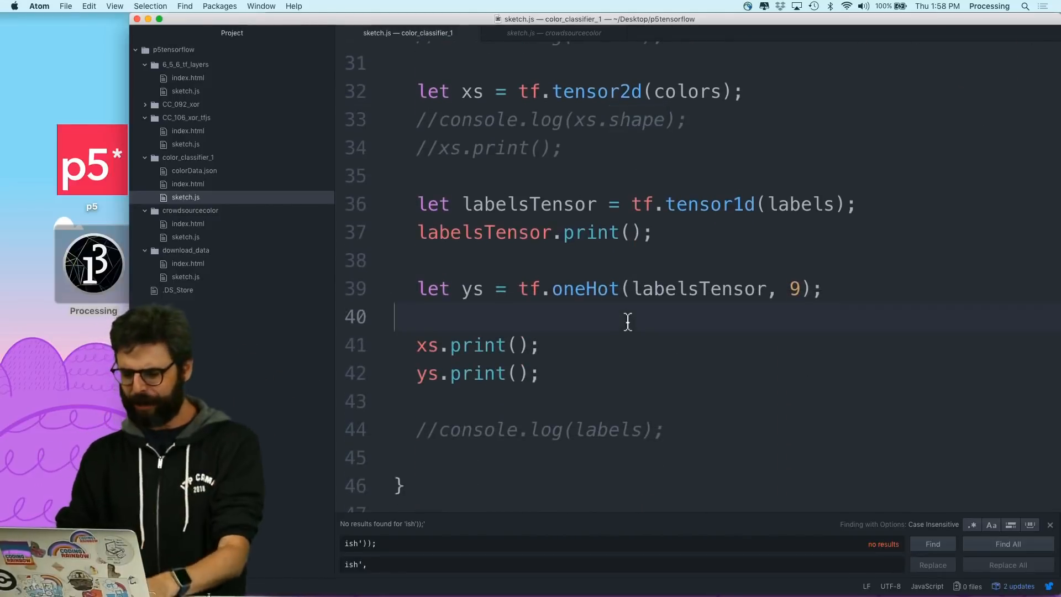
Add console.log(xs.shape) and console.log(ys.shape) below the one-hot line
{"action": "type", "text": "console.l"}
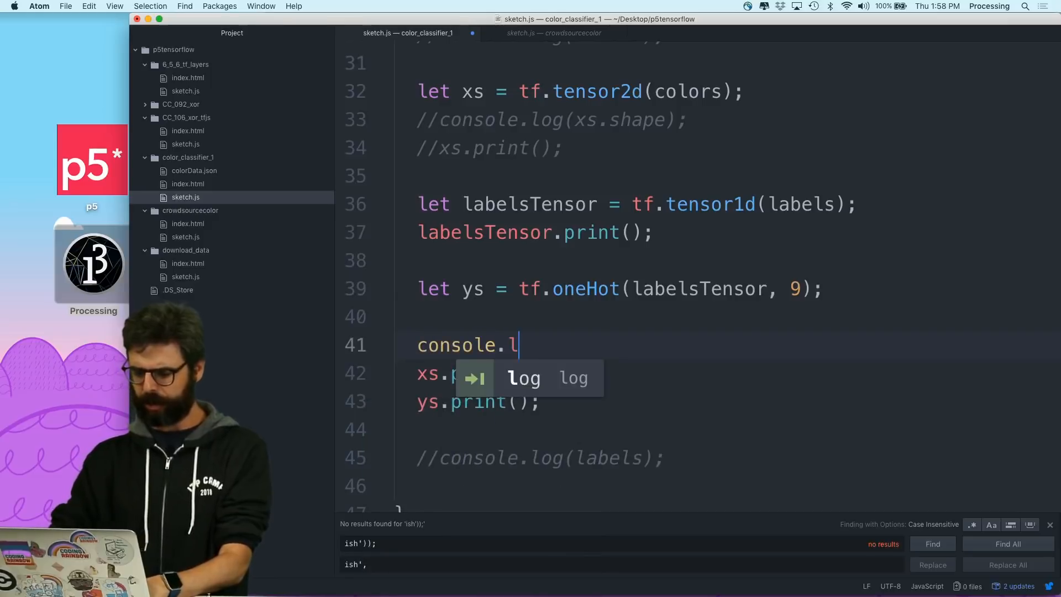
{"action": "type", "text": "og(xs.shape)"}
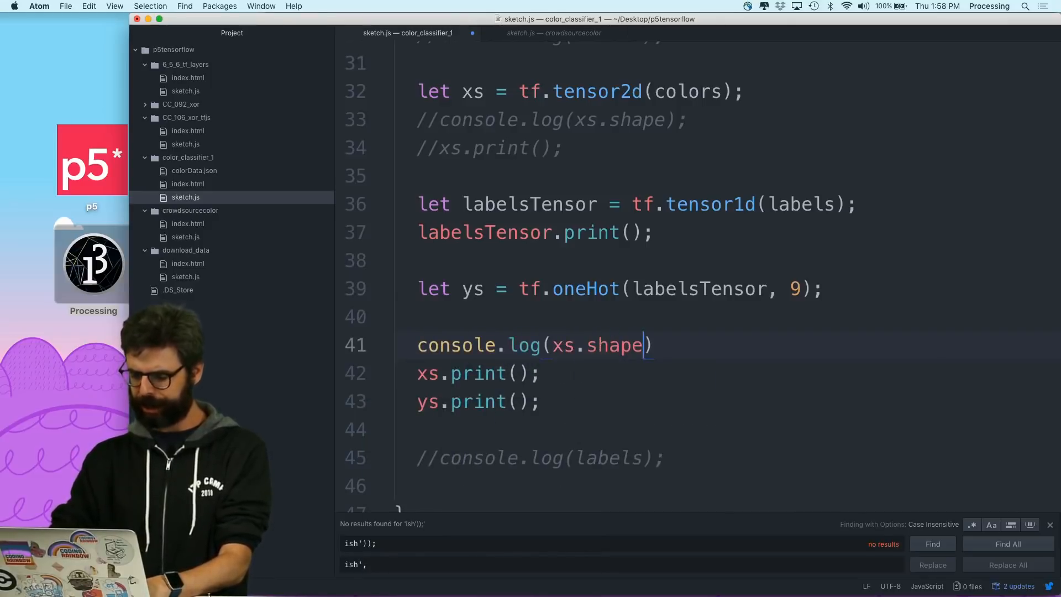
{"action": "key", "text": "enter"}
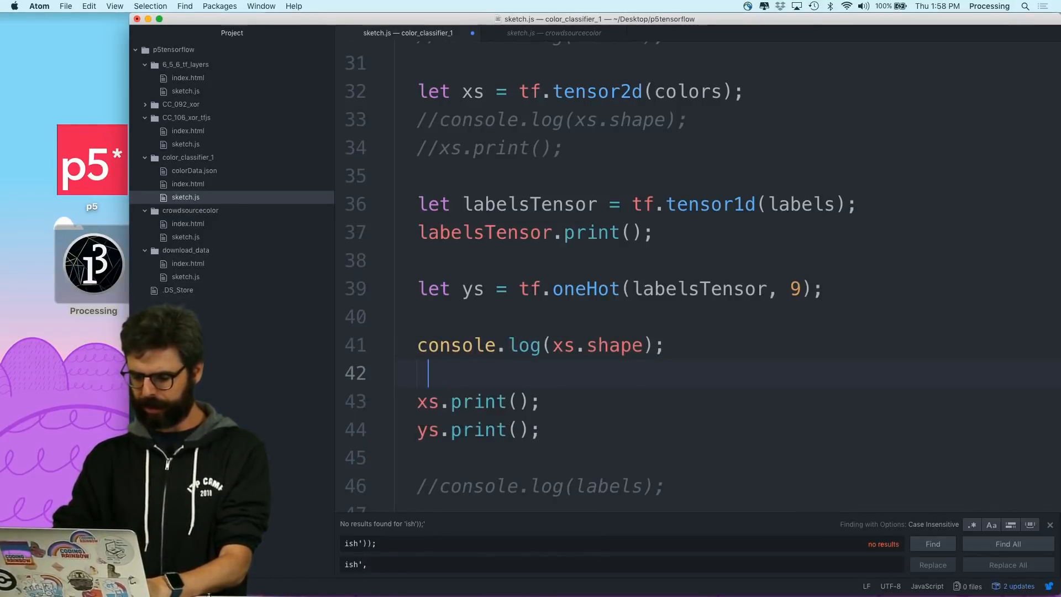
{"action": "type", "text": "console.log(y)"}
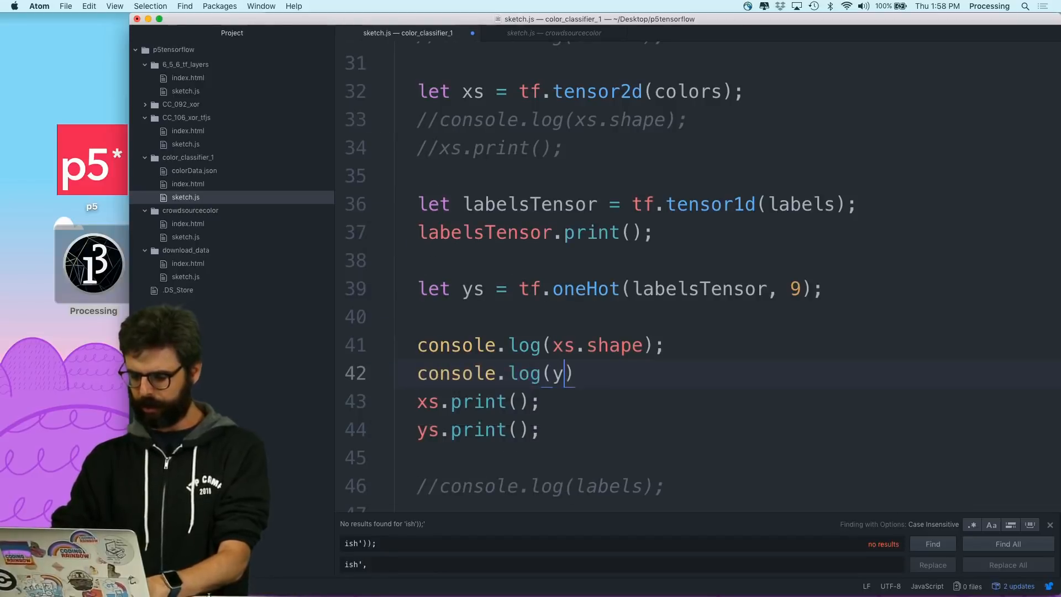
{"action": "type", "text": "s.shape);"}
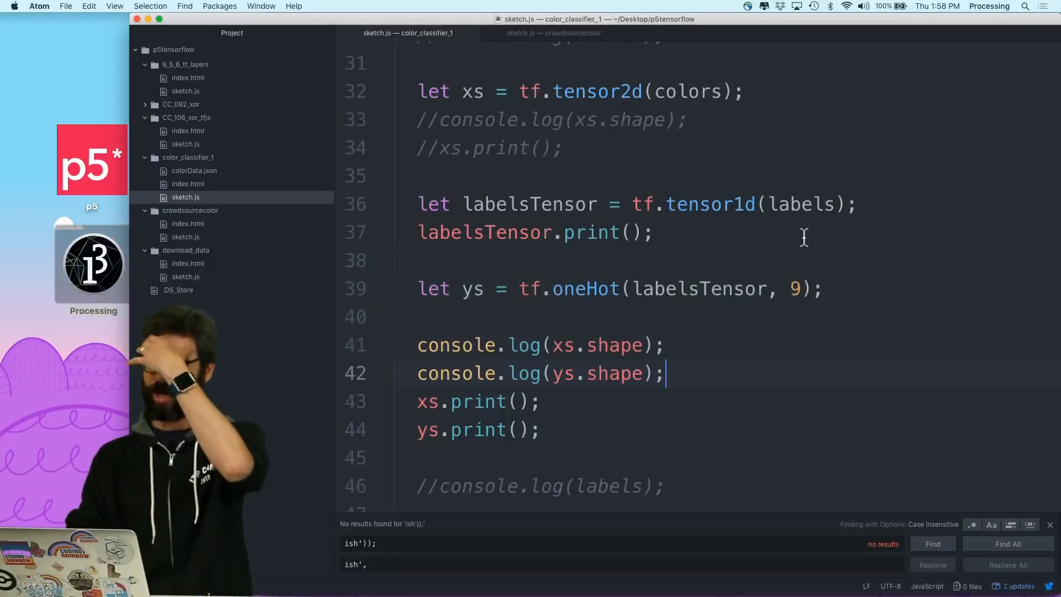
{"action": "scroll", "scroll_direction": "up", "scroll_amount": 3}
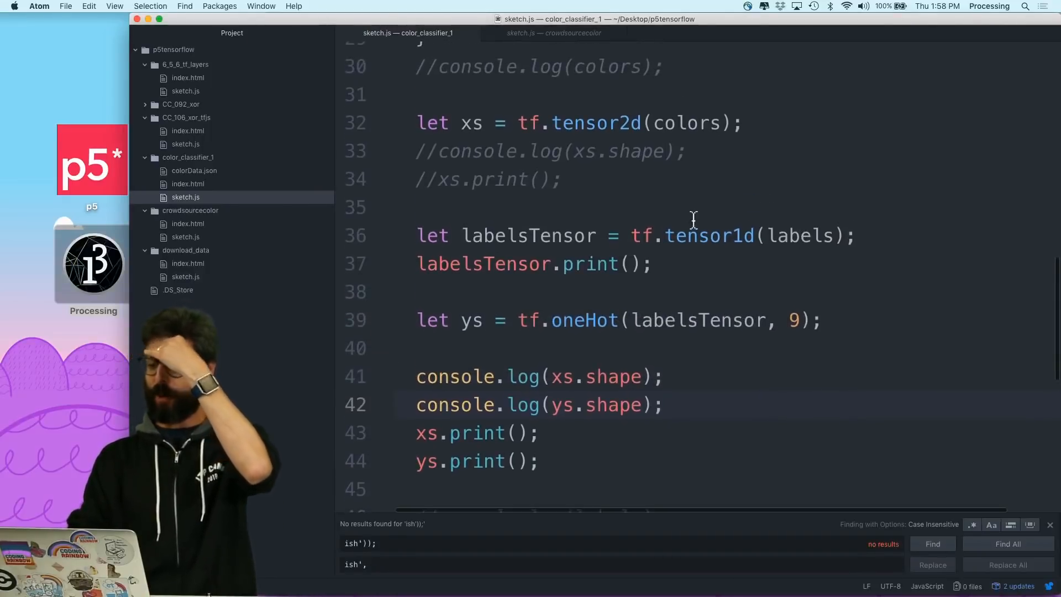
{"action": "scroll", "scroll_direction": "up", "scroll_amount": 3}
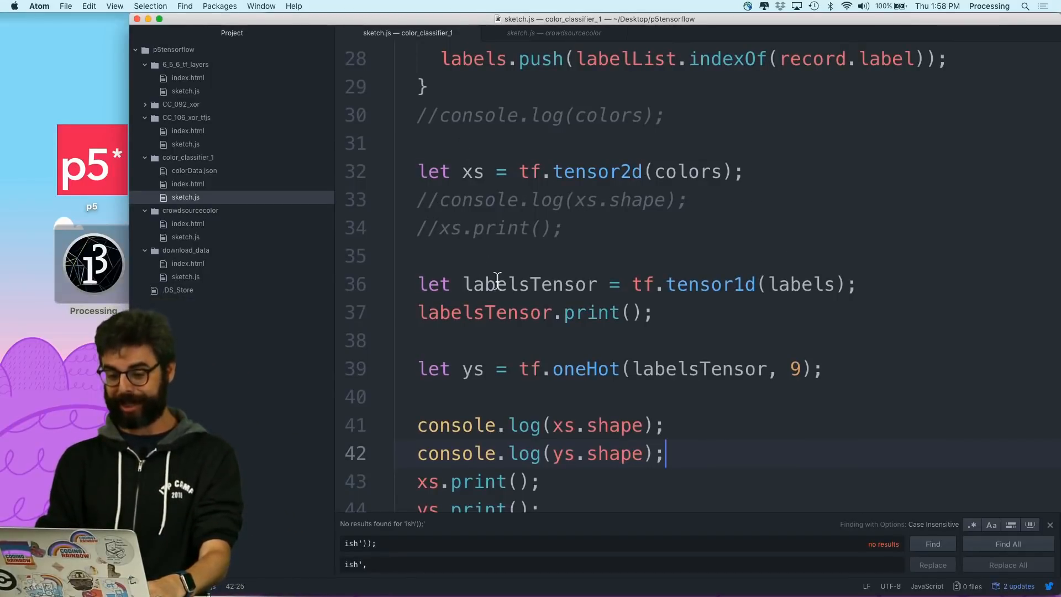
{"action": "left_click", "coordinate": [419, 256]}
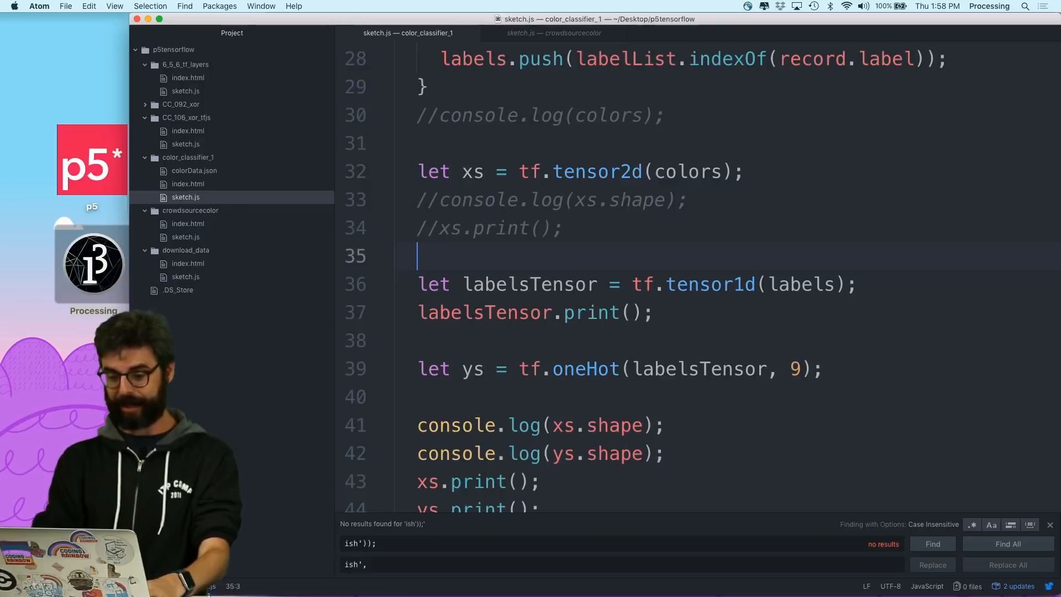
{"action": "type", "text": "conso.e"}
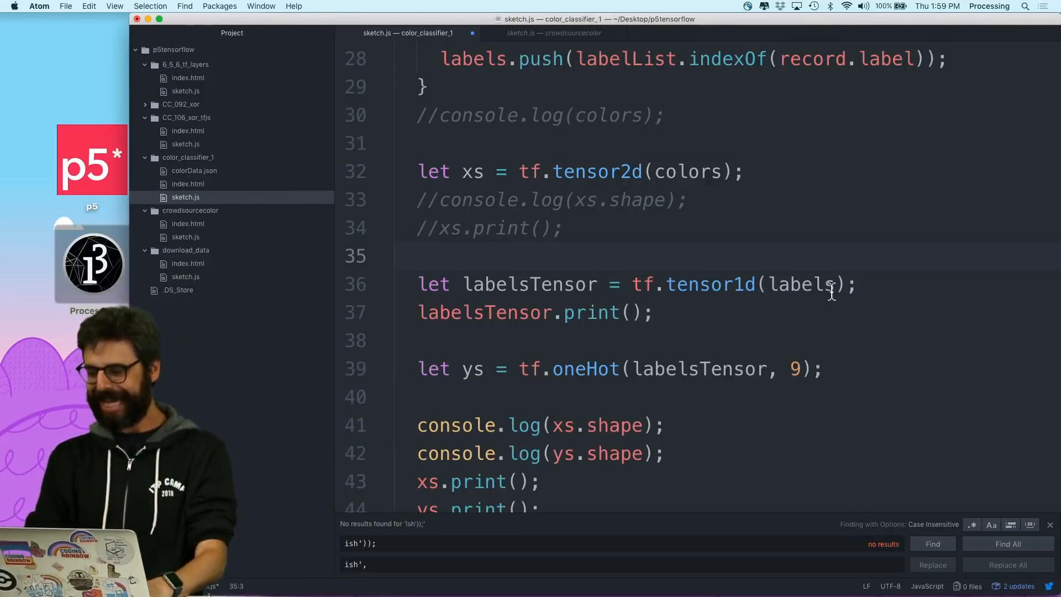
Pass 'int32' as the second argument of tf.tensor1d(labels)
{"action": "type", "text": ", 'int3"}
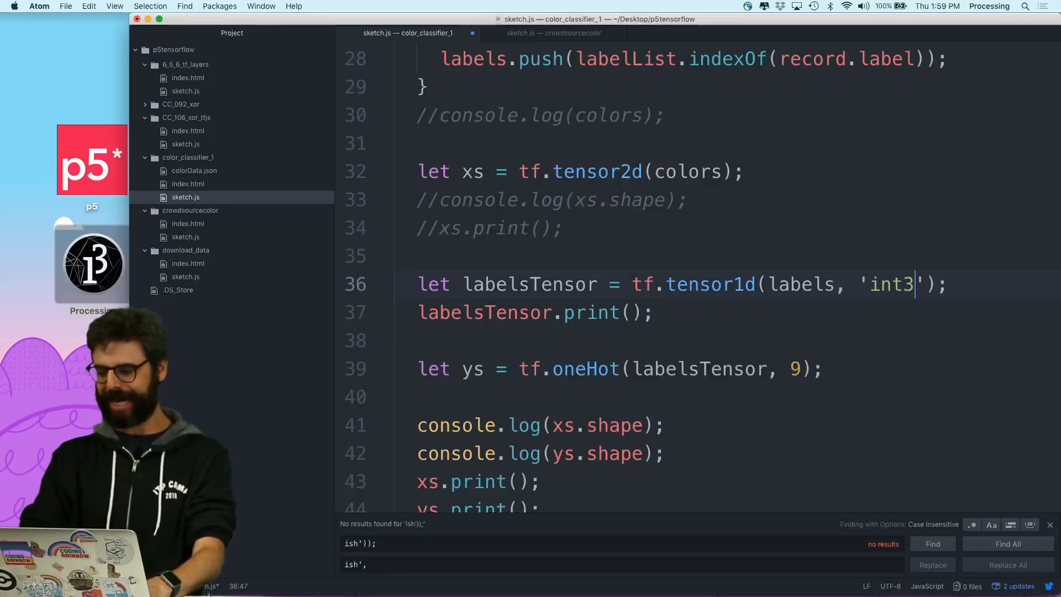
{"action": "type", "text": "2"}
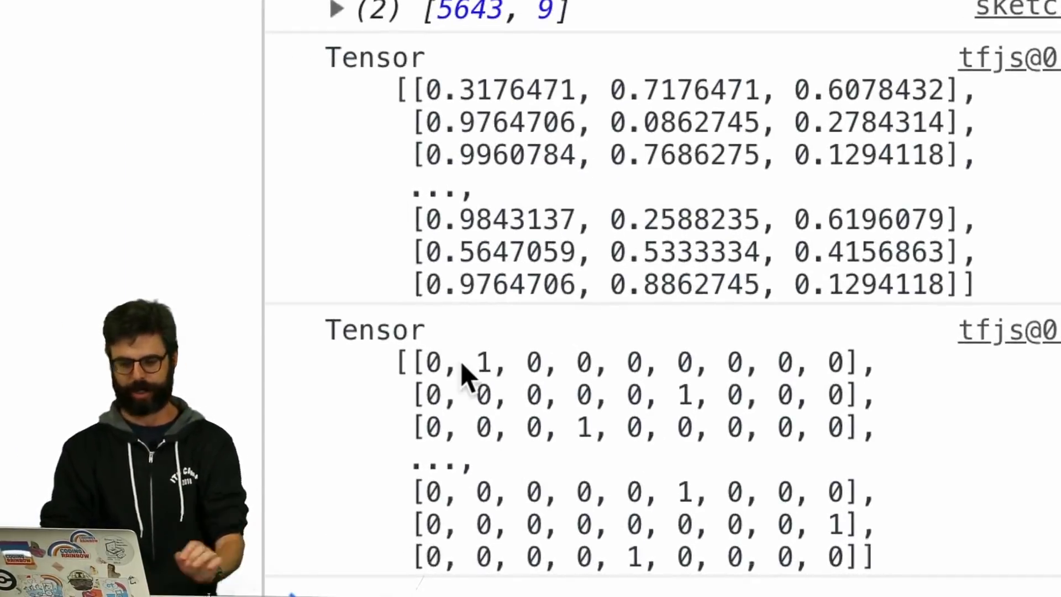
Inspect a 1 in the one-hot console output, then return to Atom
{"action": "double_click", "coordinate": [480, 361]}
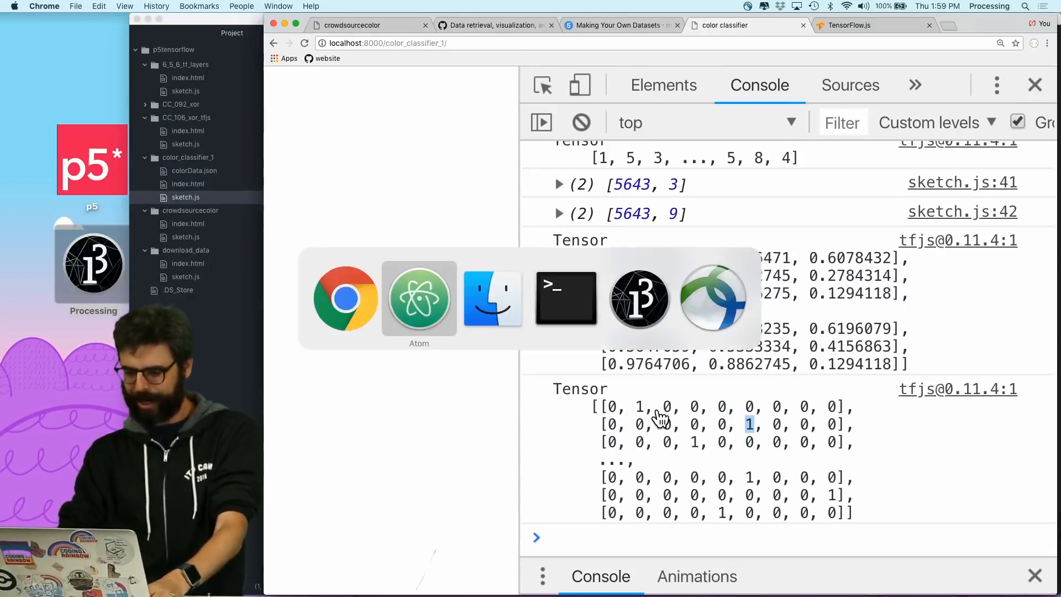
{"action": "left_click", "coordinate": [419, 296]}
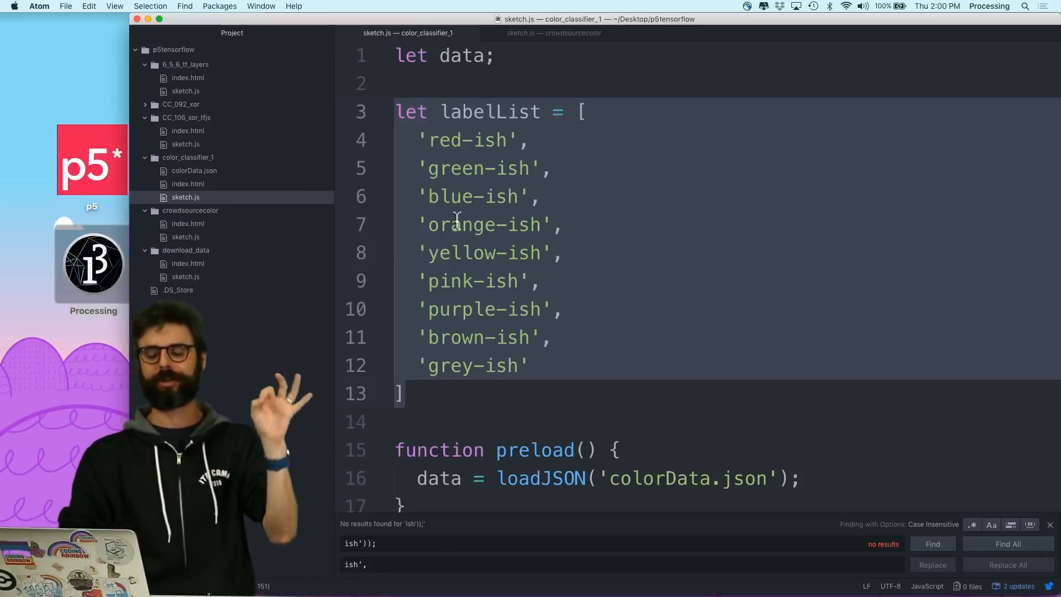
Scroll sketch.js down and select the labelsTensor name on line 36
{"action": "scroll", "scroll_direction": "down", "scroll_amount": 3}
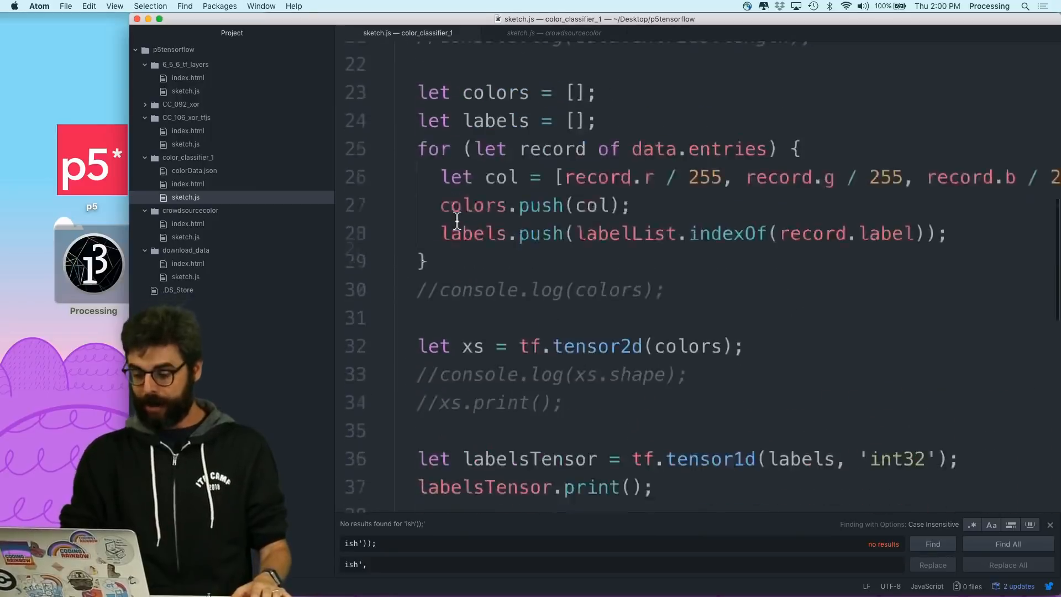
{"action": "scroll", "scroll_direction": "down", "scroll_amount": 3}
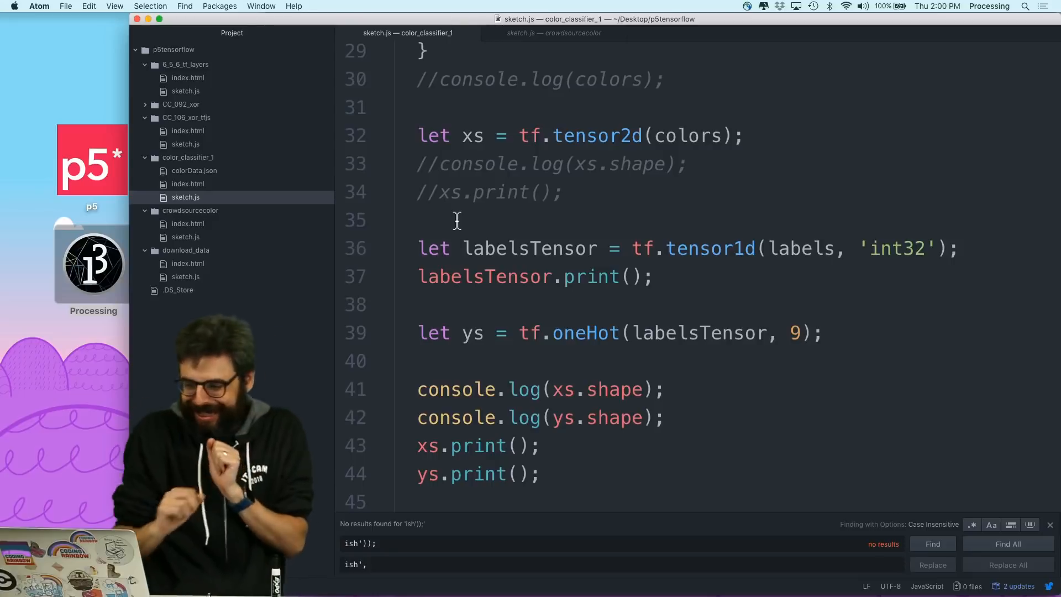
{"action": "mouse_move", "coordinate": [526, 248]}
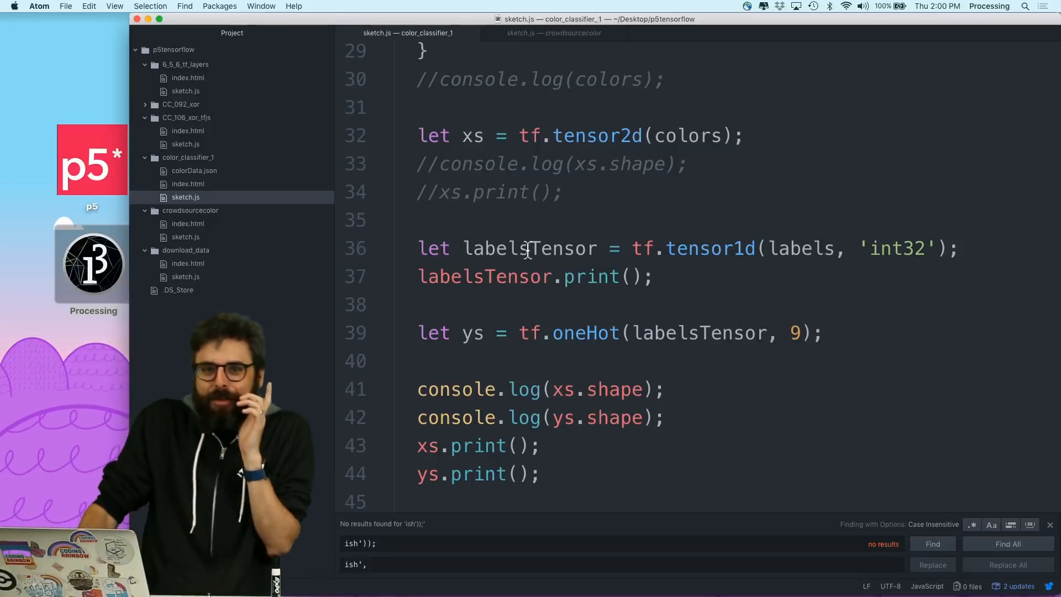
{"action": "double_click", "coordinate": [530, 248]}
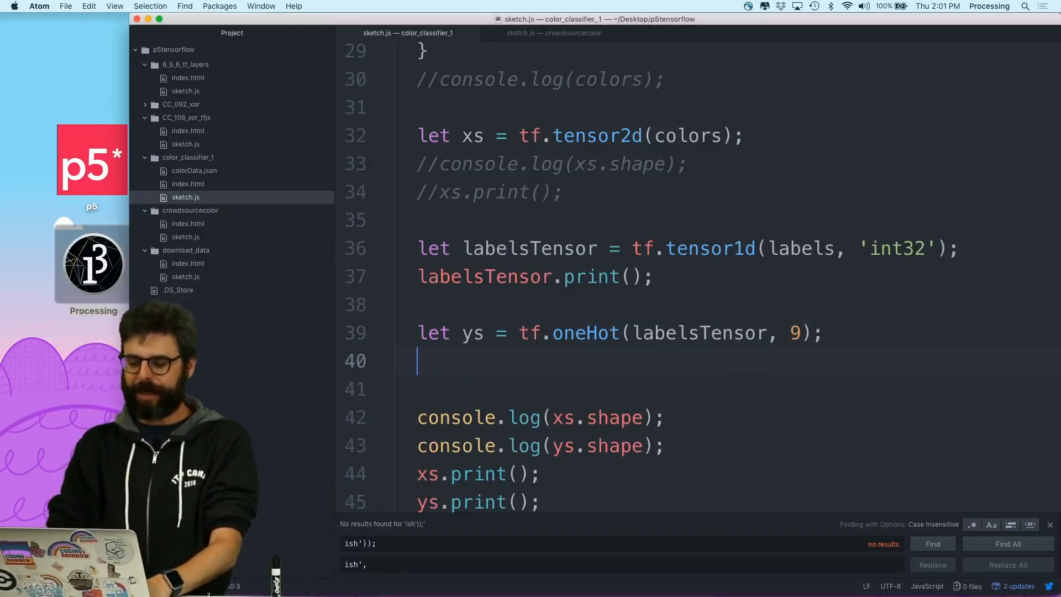
Write labelsTensor.dispose(); on line 40 right after the ys one-hot line
{"action": "type", "text": "labelsTensor"}
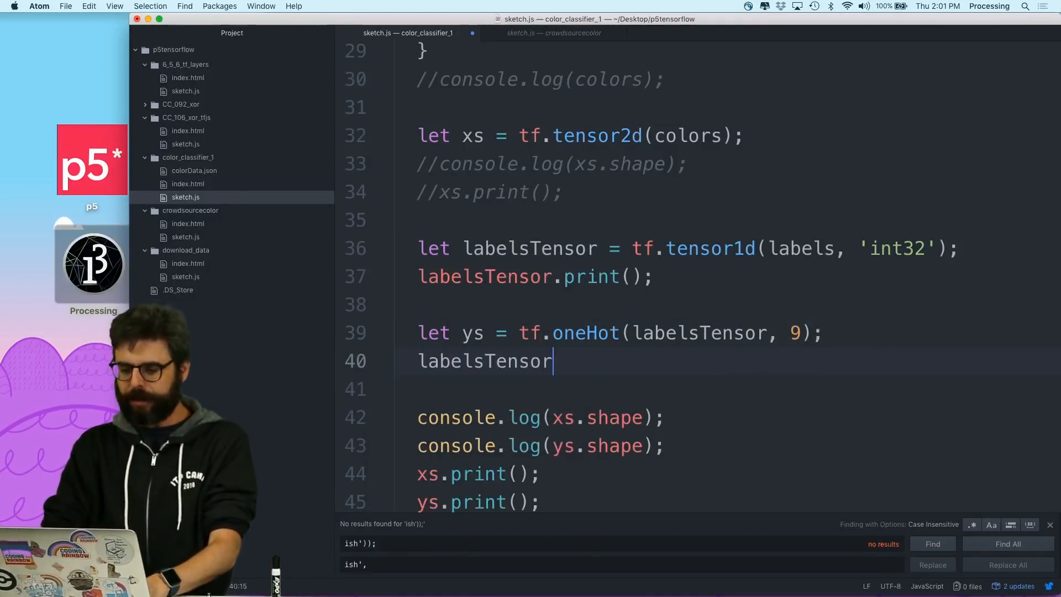
{"action": "type", "text": ".dispose();"}
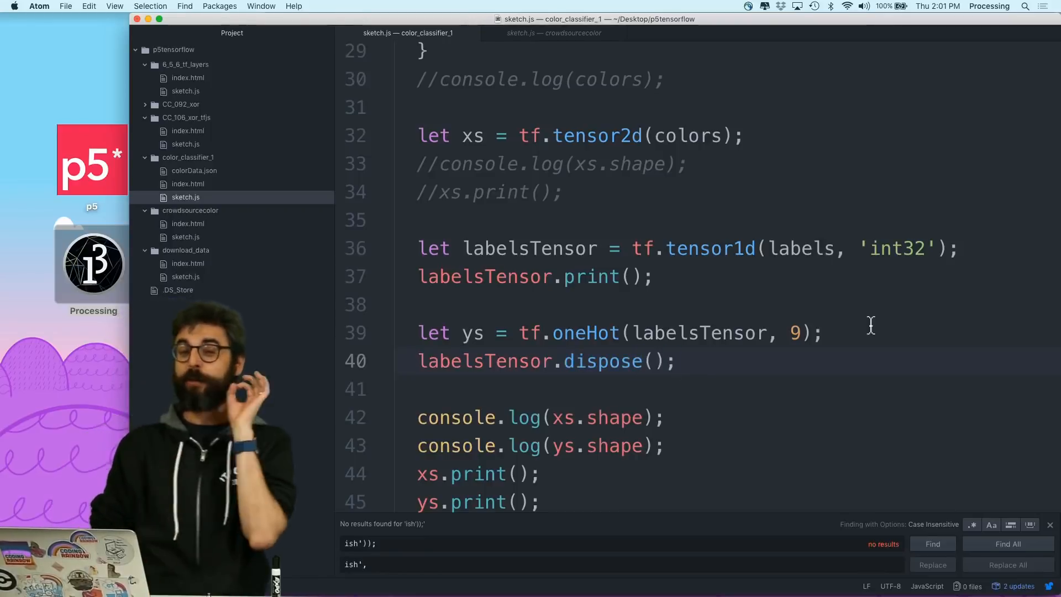
{"action": "left_click", "coordinate": [676, 361]}
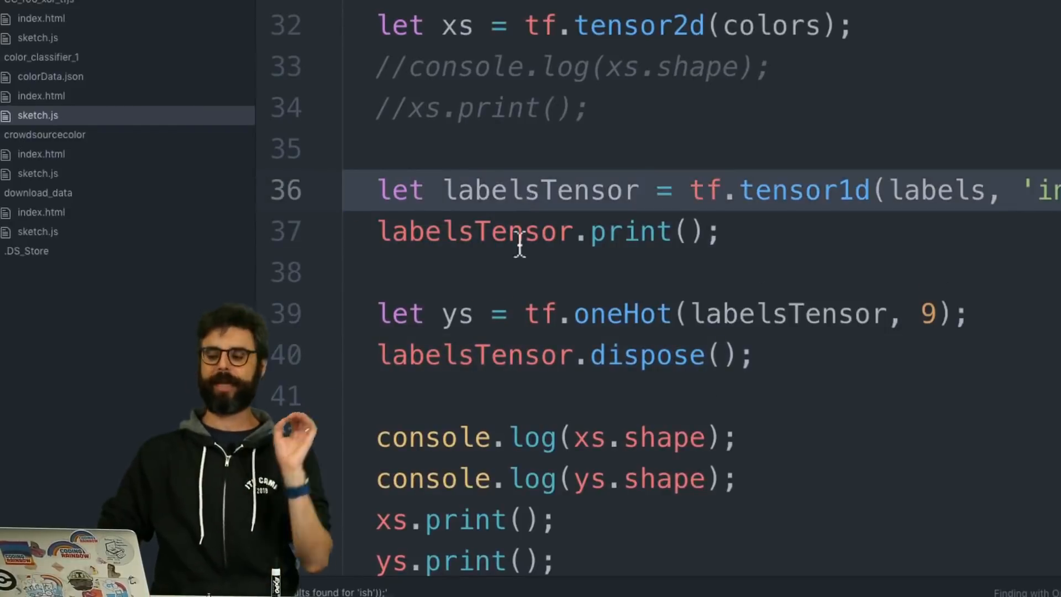
{"action": "left_click", "coordinate": [497, 355]}
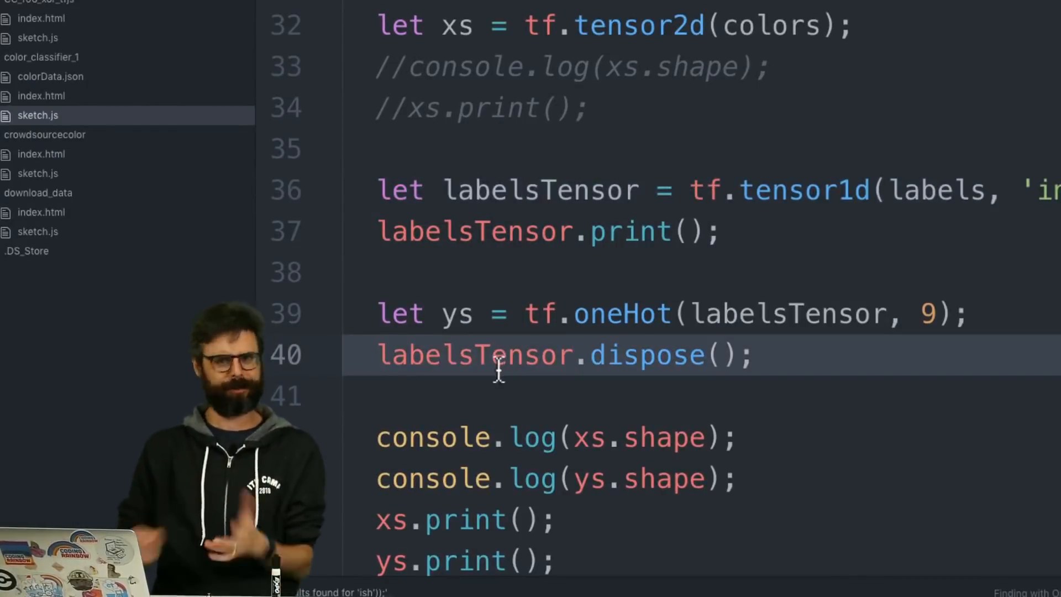